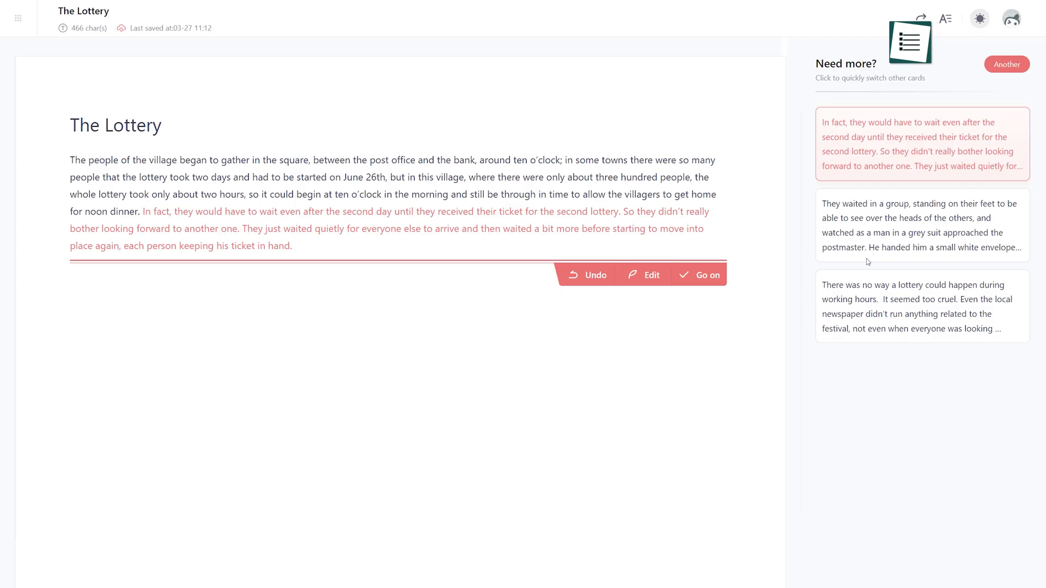
- Preview Dreamily and Lalal.ai, then apply a circular profile template to a PhotoRoom portrait
click(921, 225)
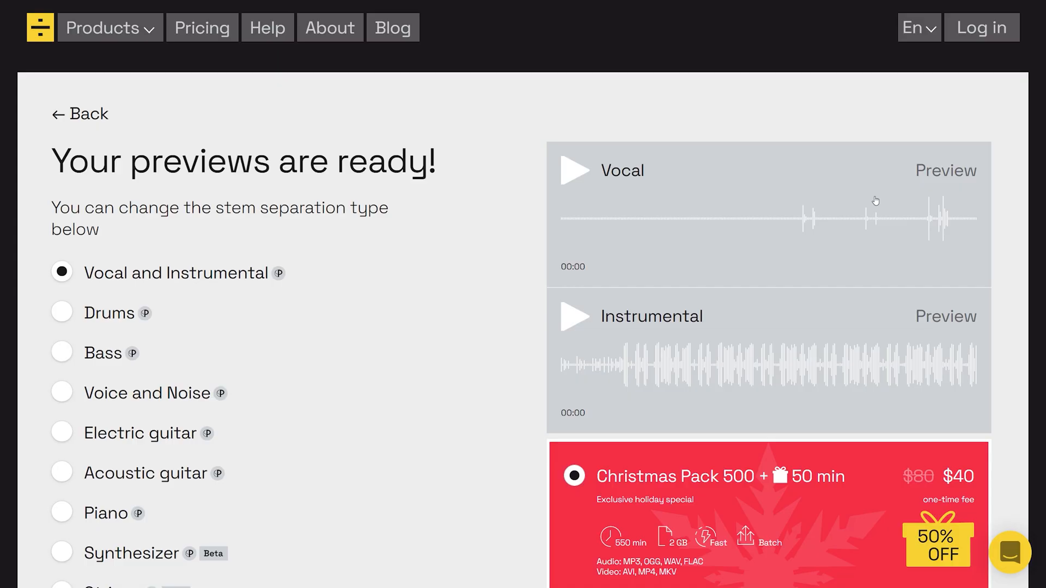
click(573, 171)
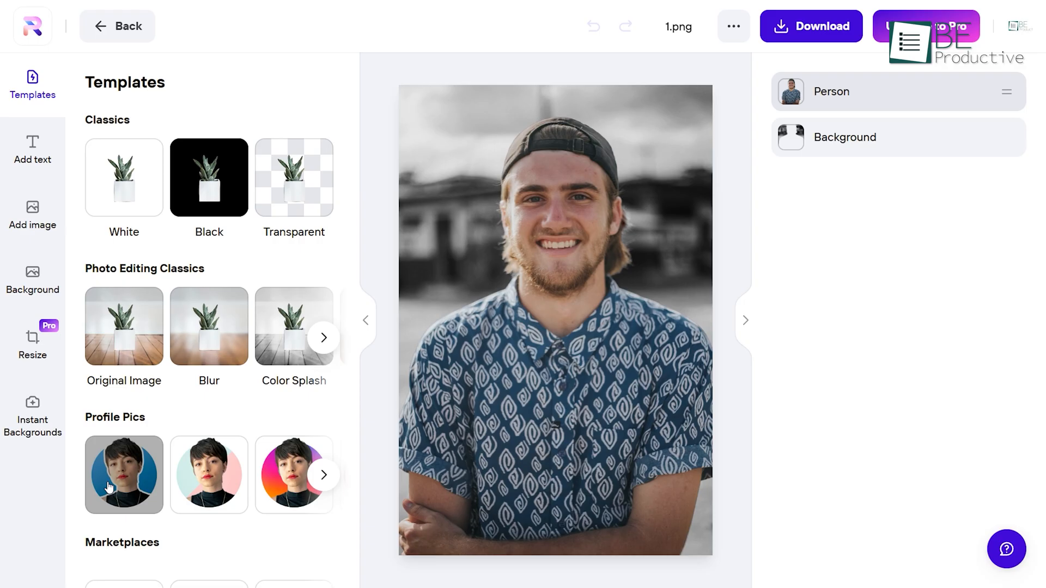
click(123, 475)
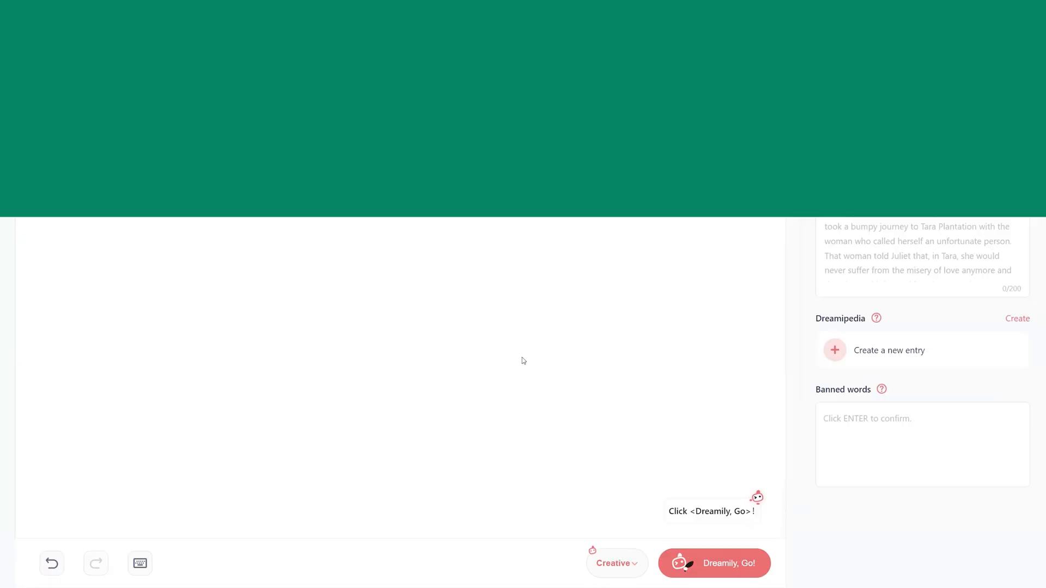
- Pick the second continuation, create adult male character Chris, and choose Fantasy style
click(713, 562)
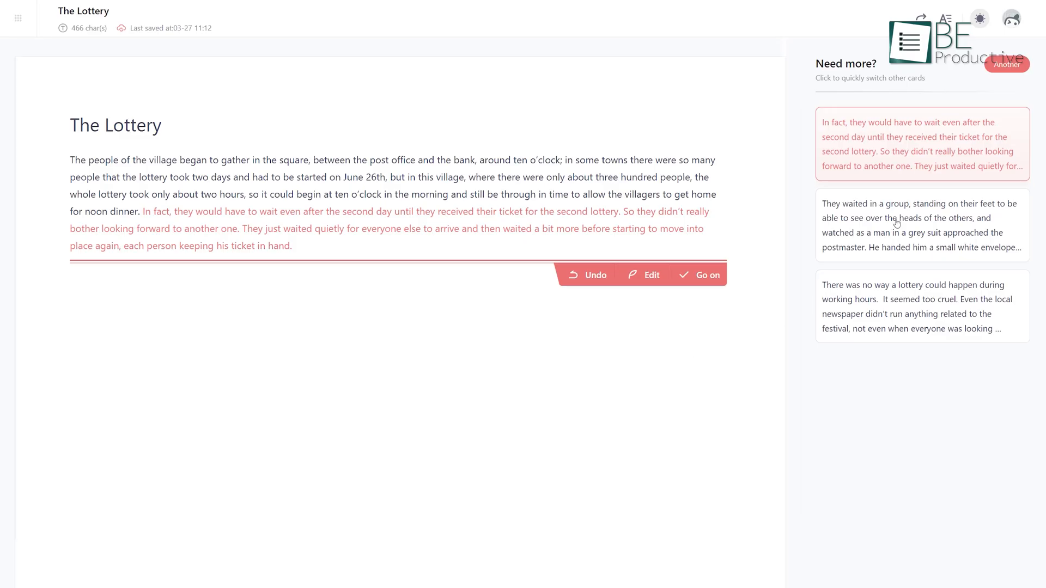
click(921, 306)
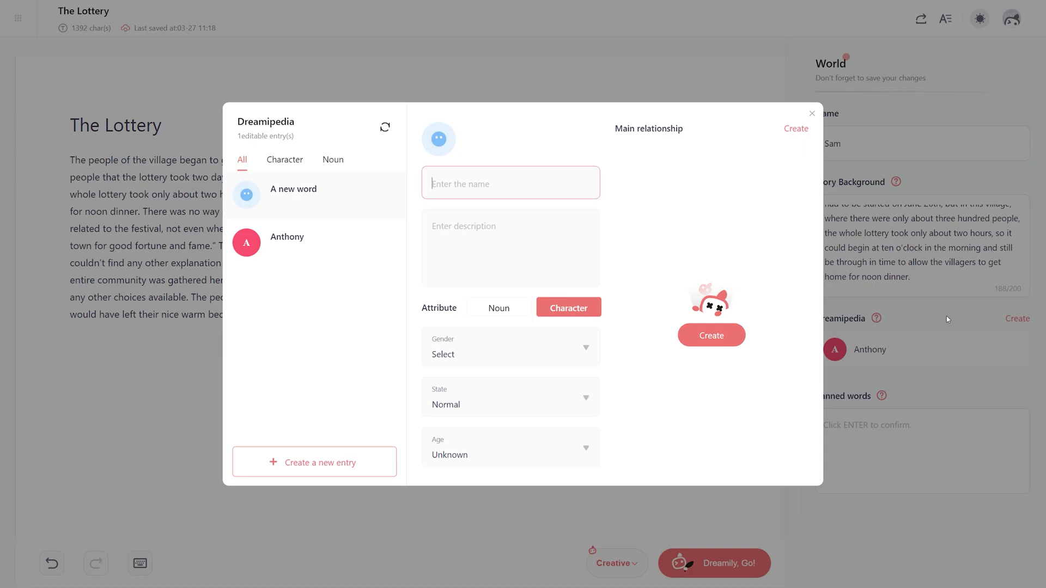
text(Ch)
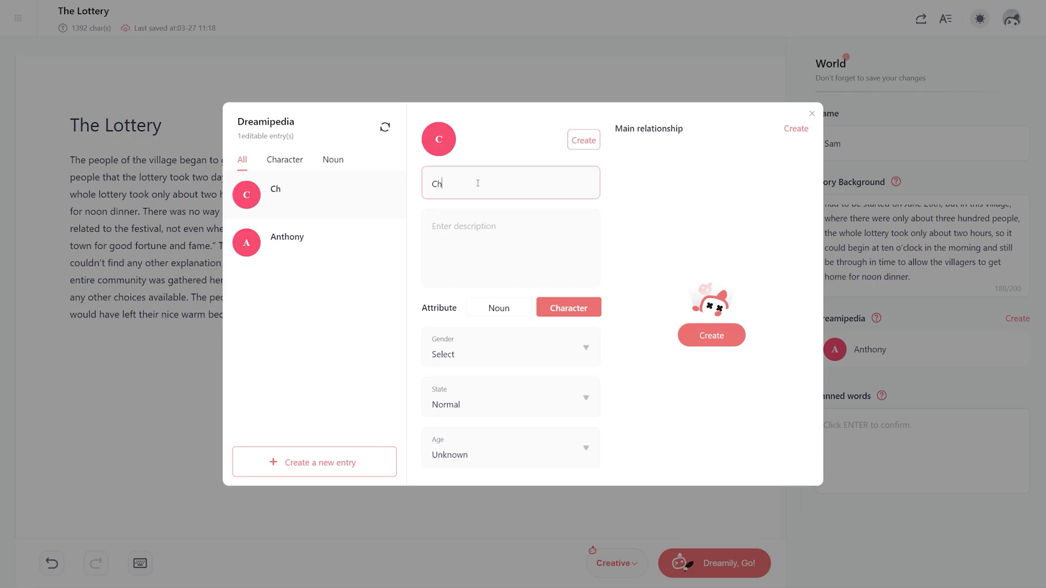
click(510, 354)
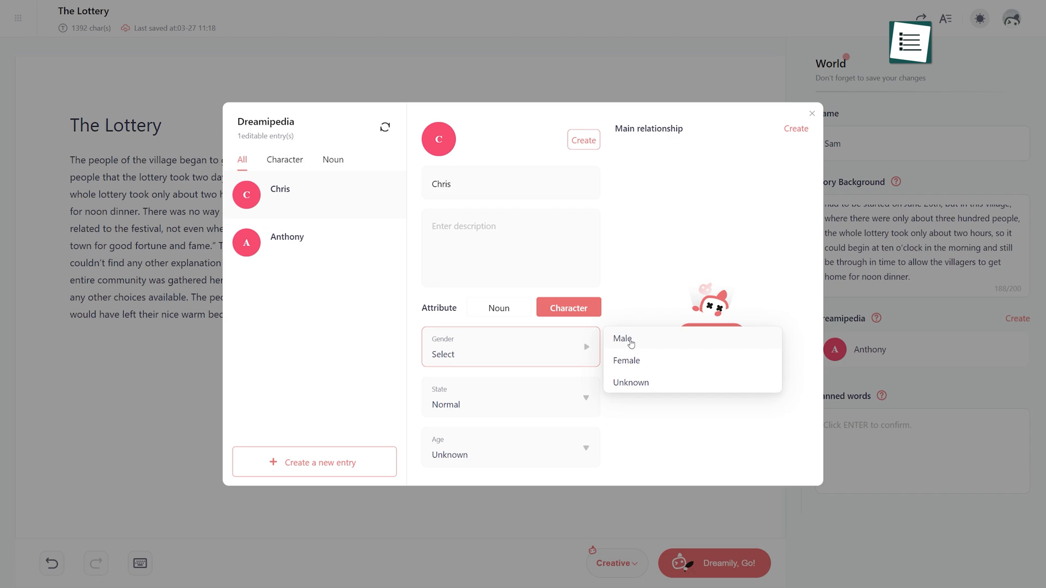
click(621, 339)
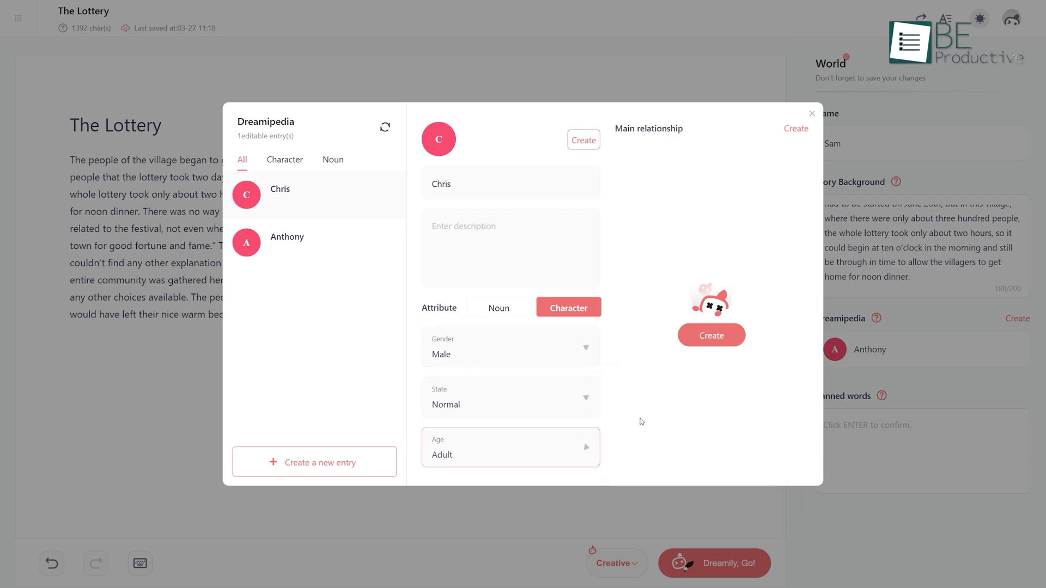
click(811, 113)
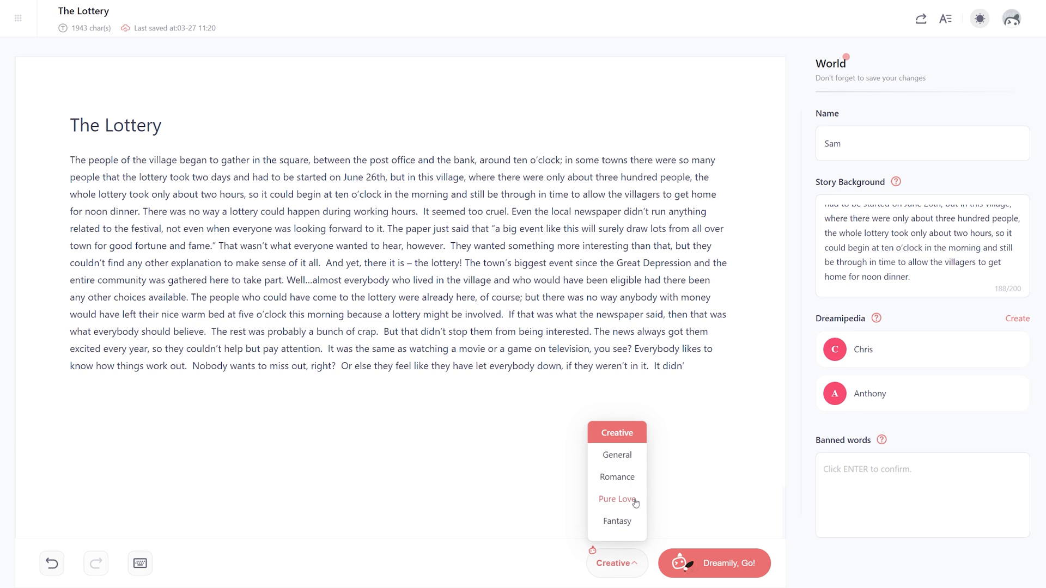
click(616, 520)
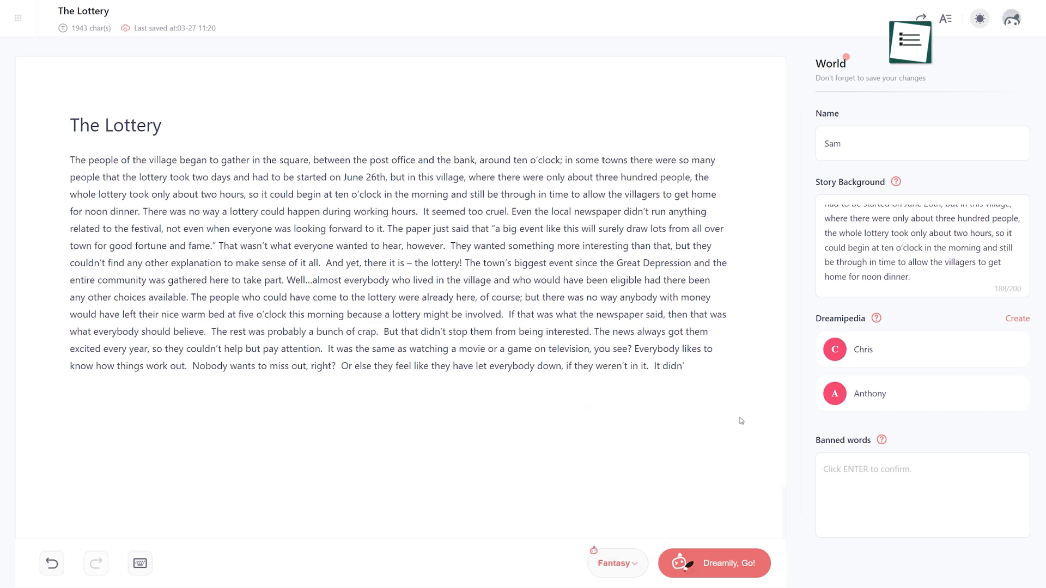
click(713, 564)
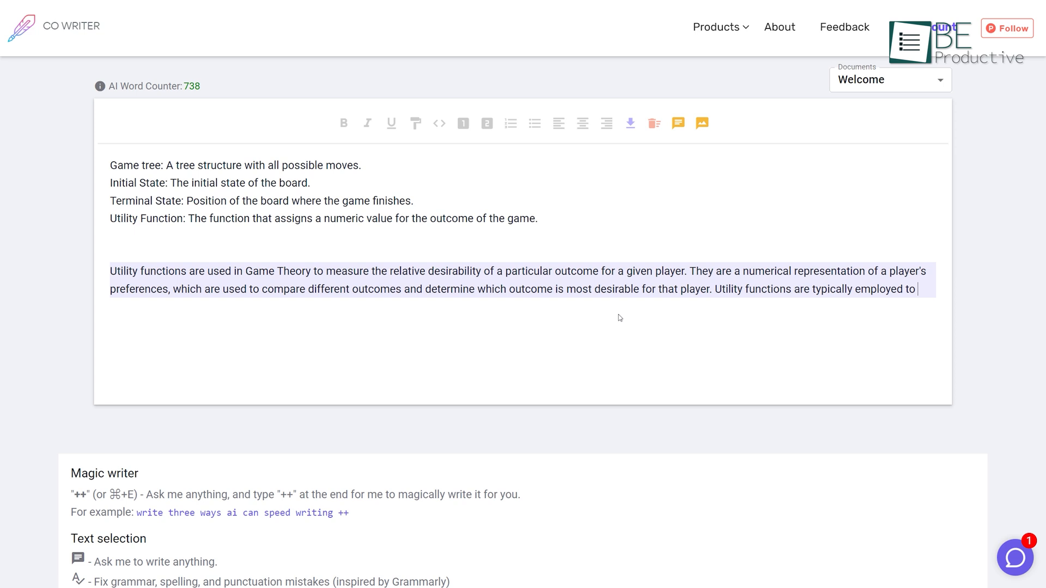
- Append 'measure the value of a game's outcome or the preferences of a player in a game.'
text(measure the value of a game's outcome or the preferences of a player in a game.)
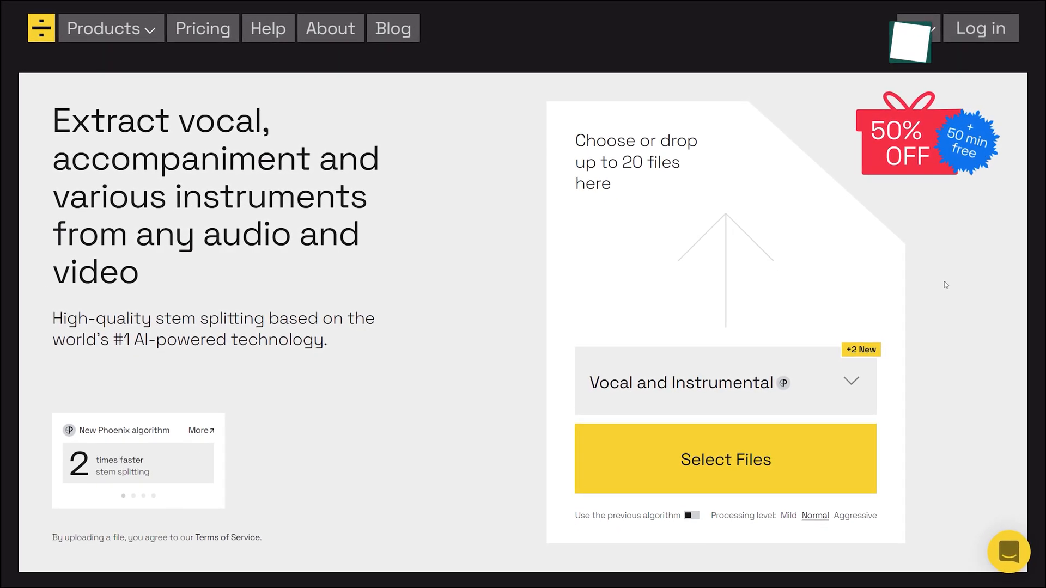
- Split a sample track, then play and pause the vocal stem preview
click(724, 459)
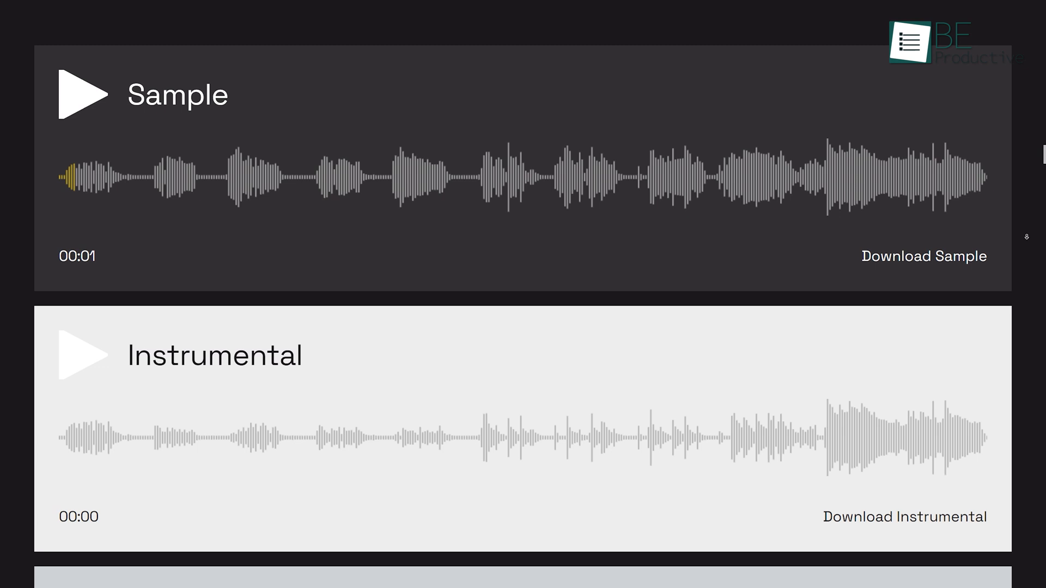
scroll(down, 3)
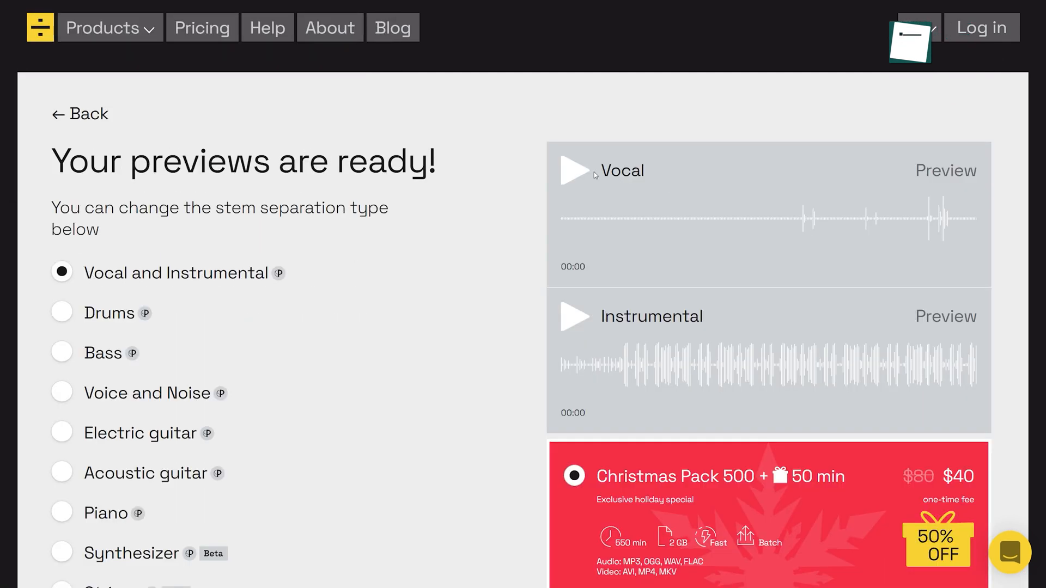
click(572, 170)
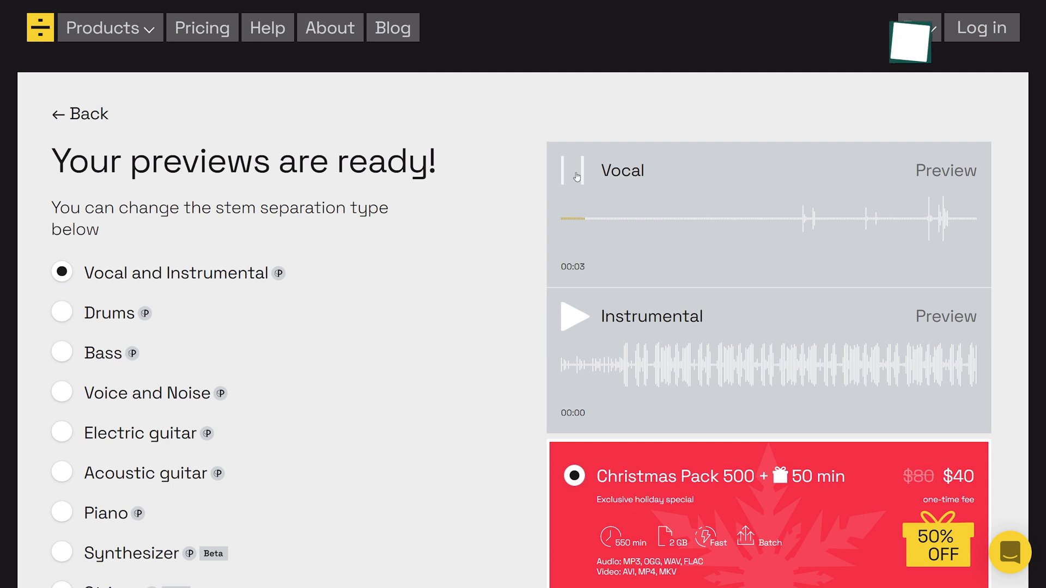
click(62, 313)
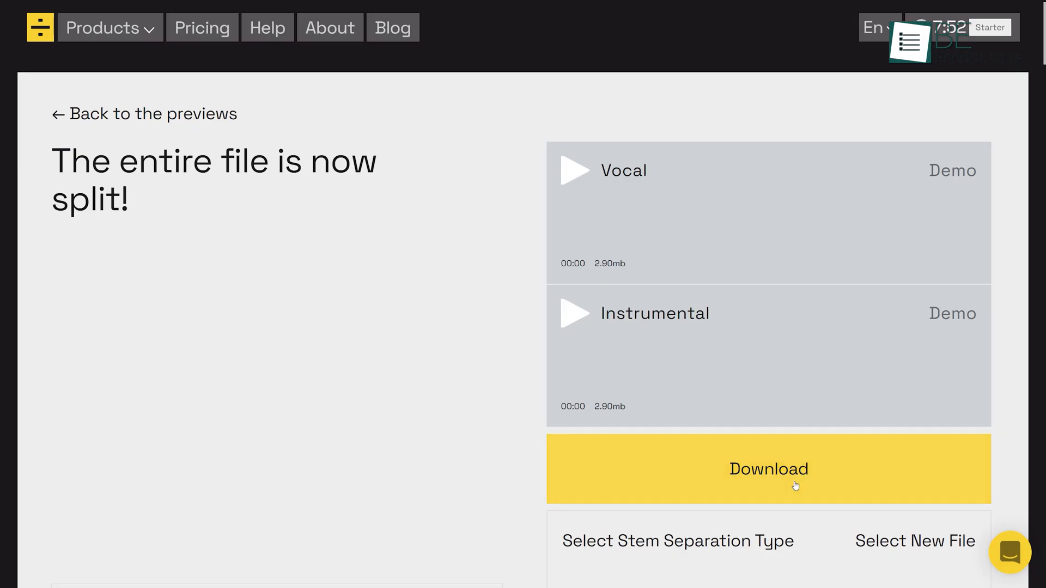
- Open Lalal.ai Pricing from Products and scroll the Starter, Plus and Lite pack table
click(103, 27)
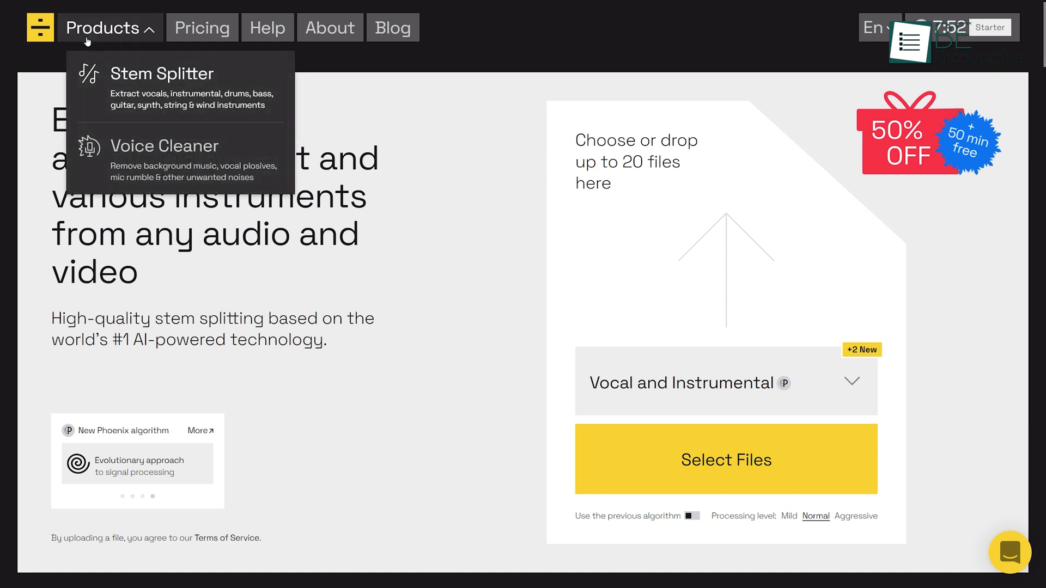
click(165, 145)
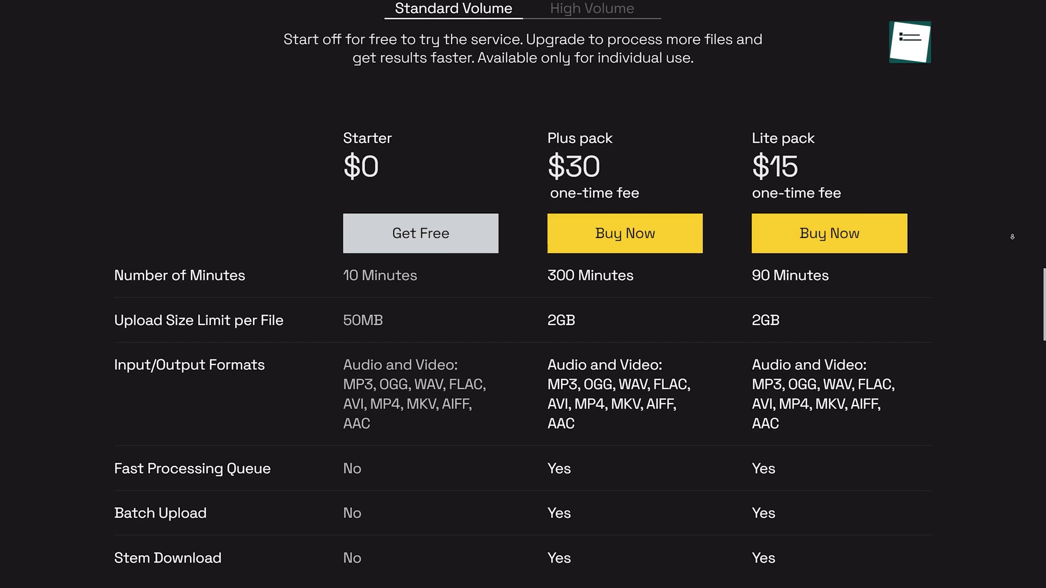
scroll(down, 3)
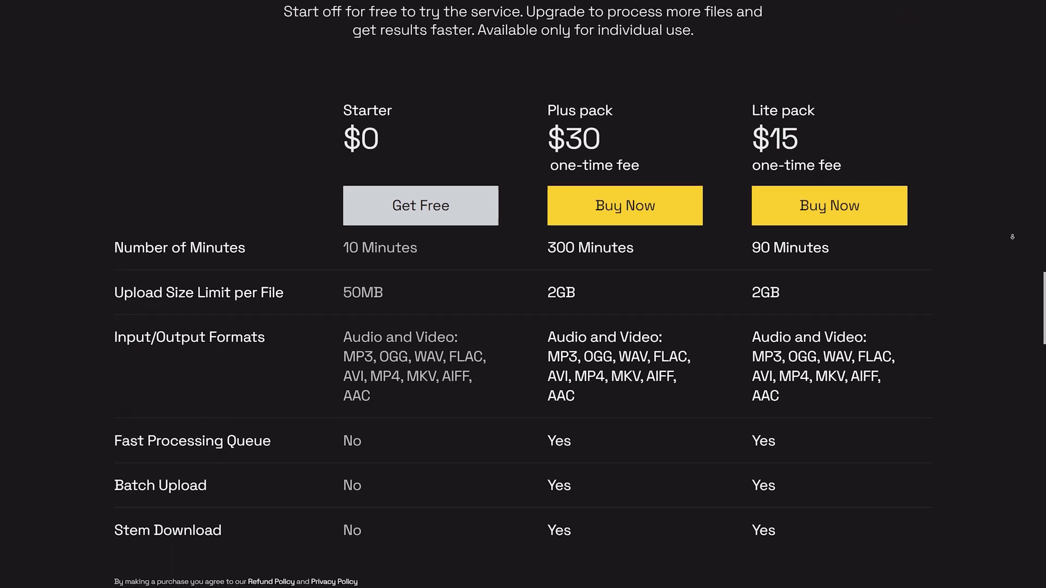
scroll(down, 3)
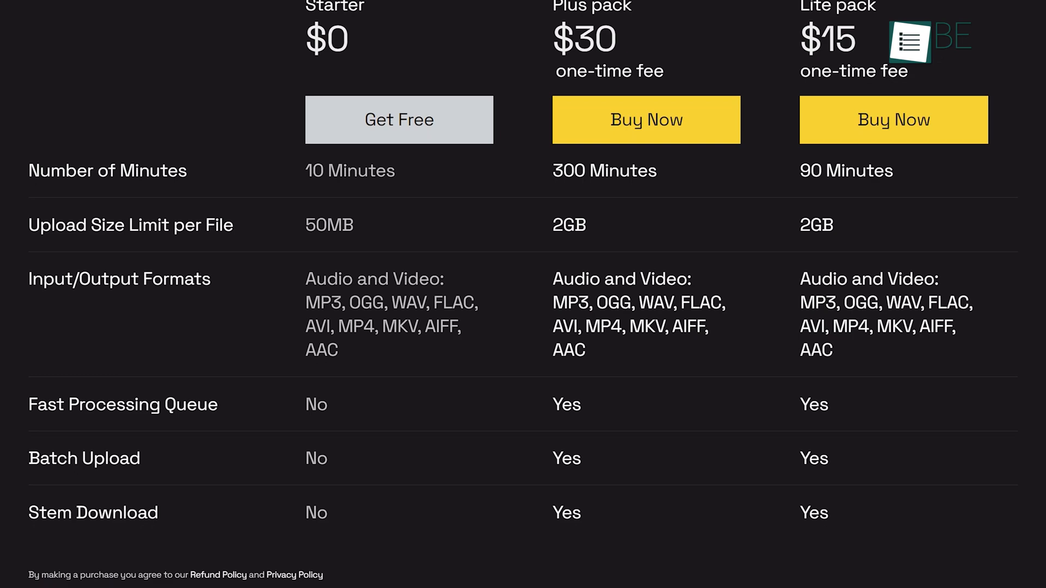
scroll(up, 3)
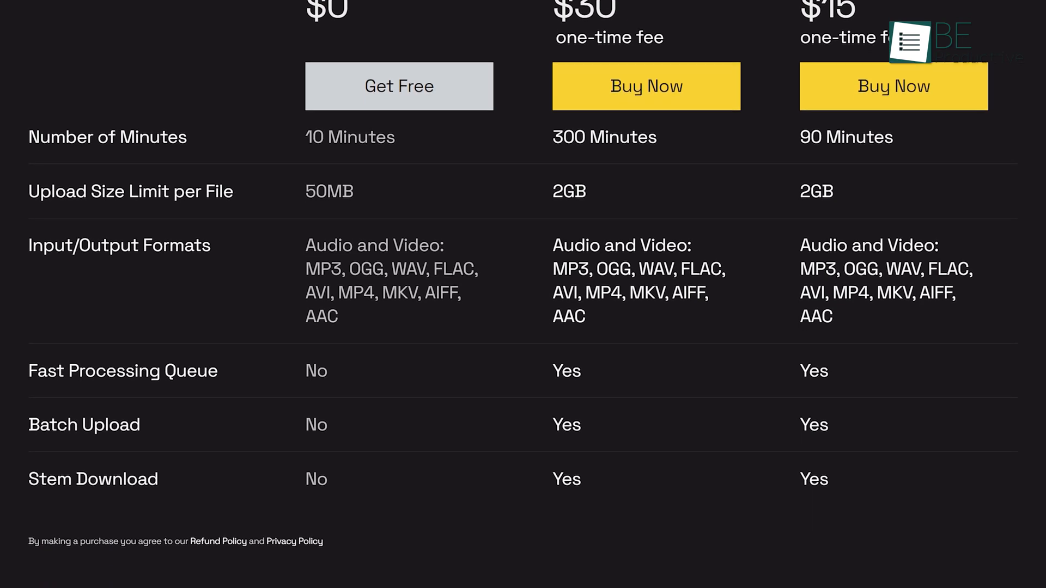
scroll(down, 3)
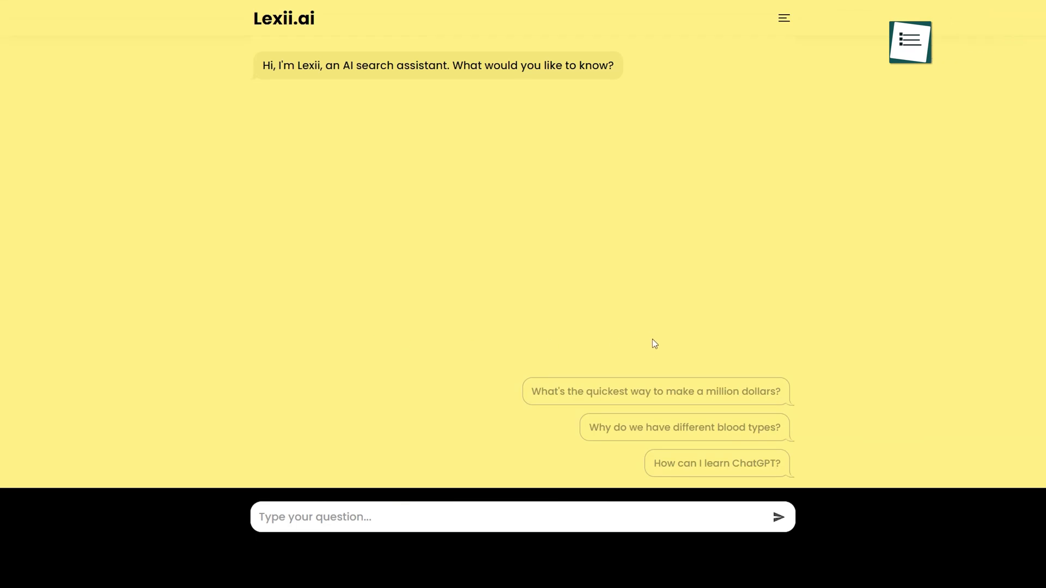
- Ask about learning ChatGPT, 'What are the types of Machine Learning?', and suggested follow-ups
click(655, 392)
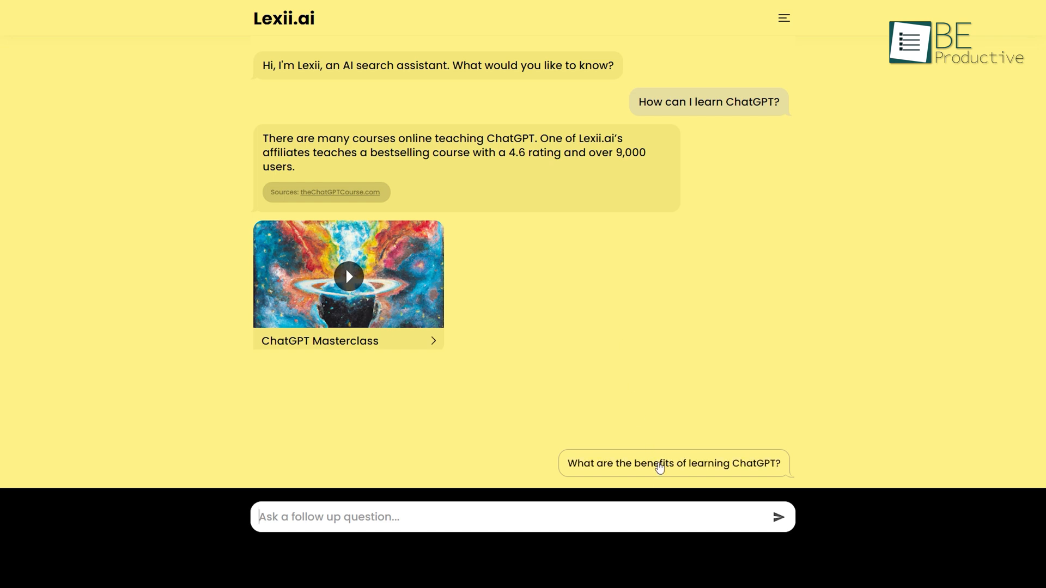
click(674, 463)
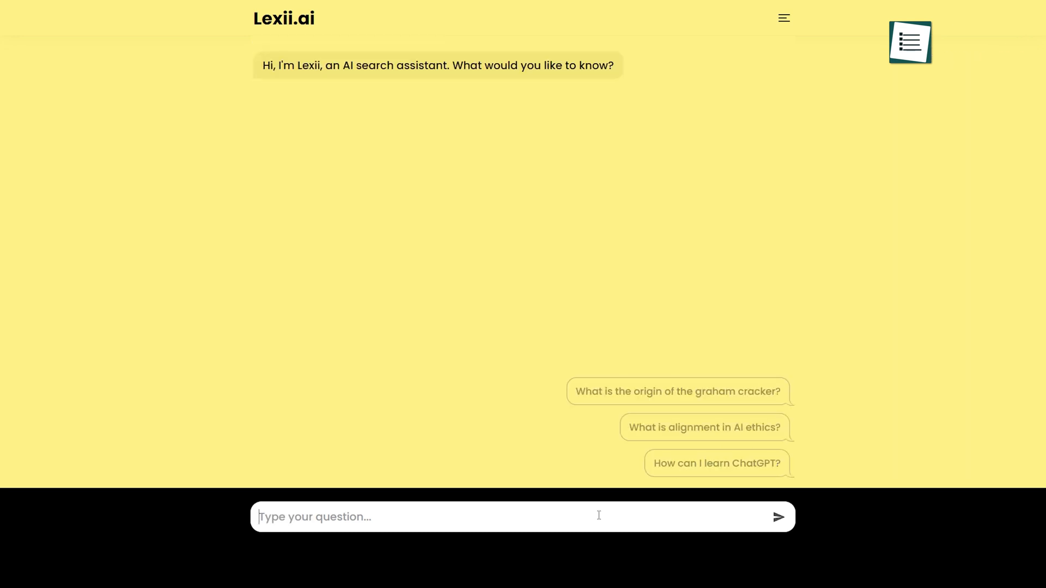
text(What are the types of Machine Learning)
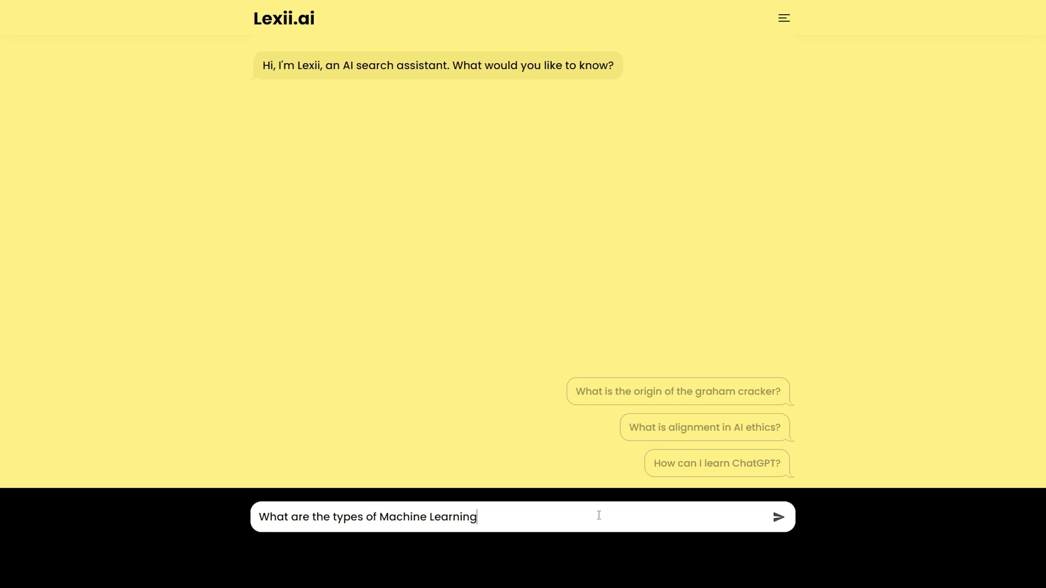
text(?)
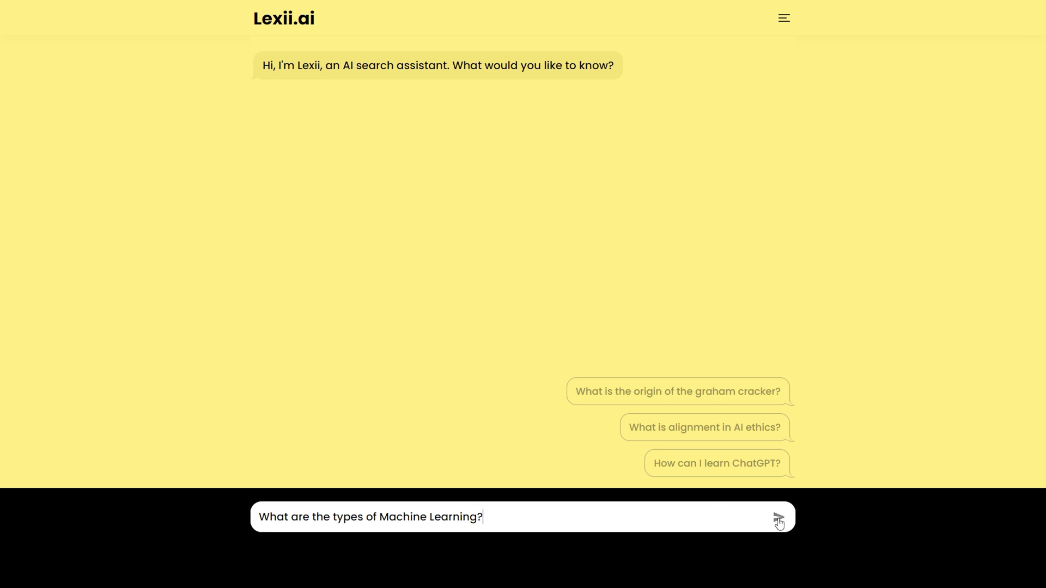
click(778, 517)
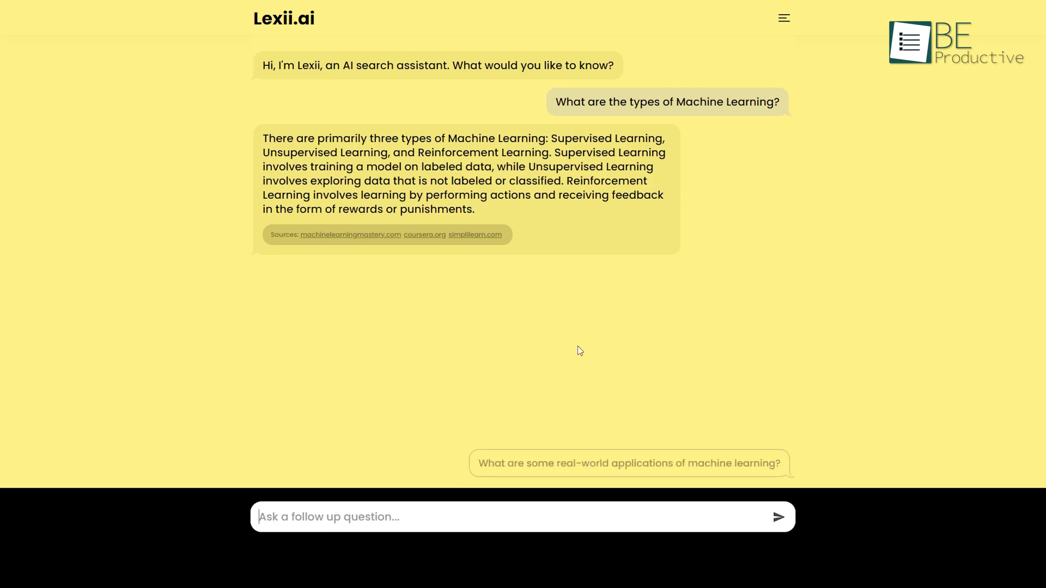
click(627, 463)
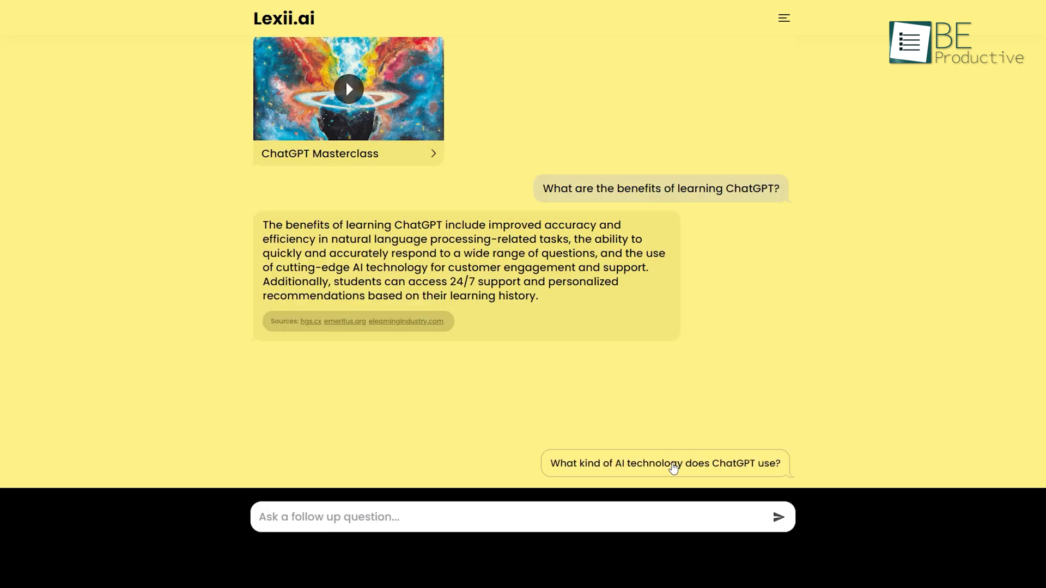
click(663, 463)
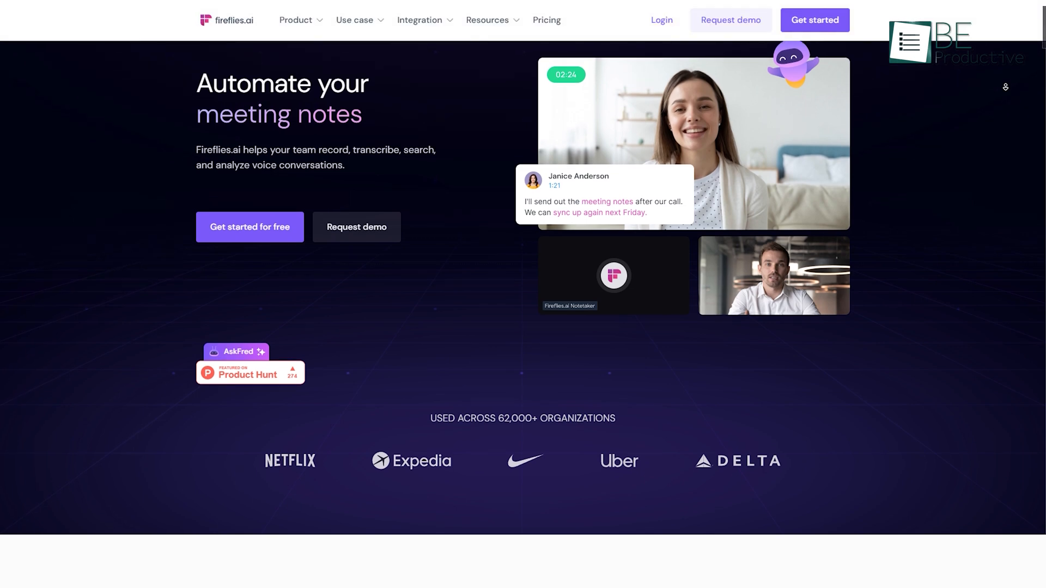
- Search the Weekly Market Team Sync transcript for 'decem'
scroll(down, 3)
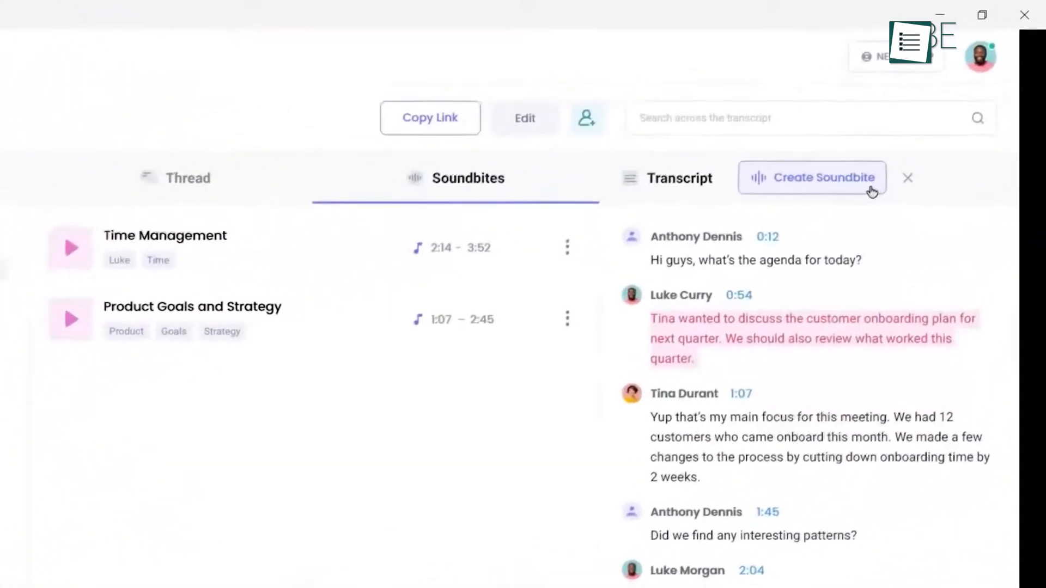
click(811, 178)
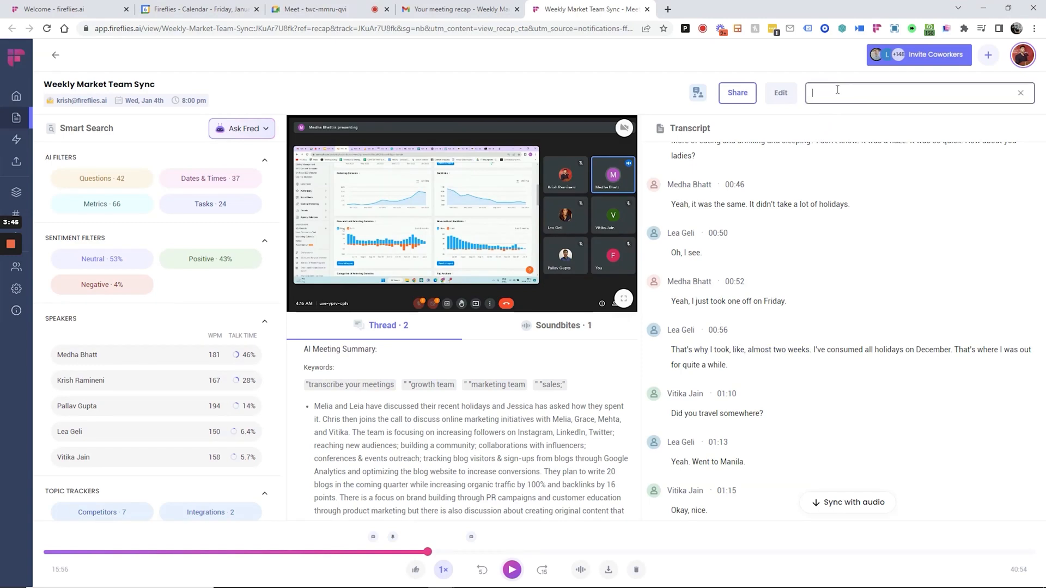
text(decem)
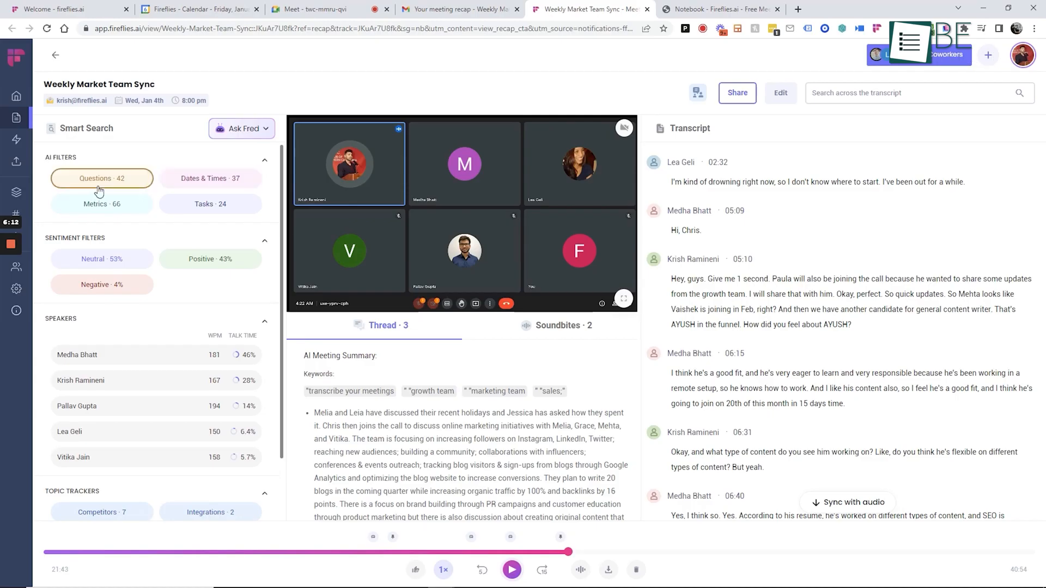
- Filter the transcript to questions only and browse the integrations app gallery
click(101, 178)
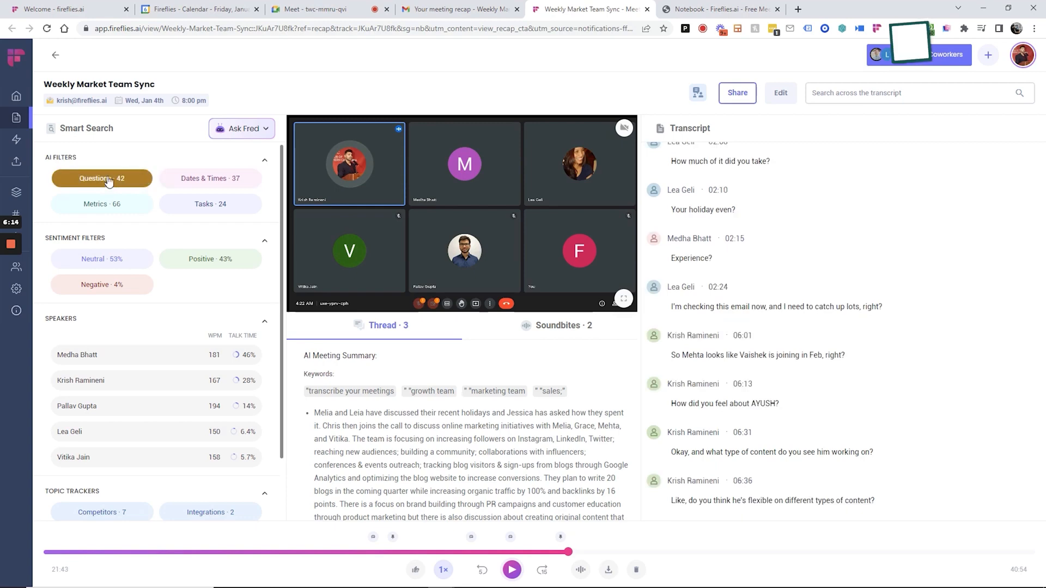
click(209, 178)
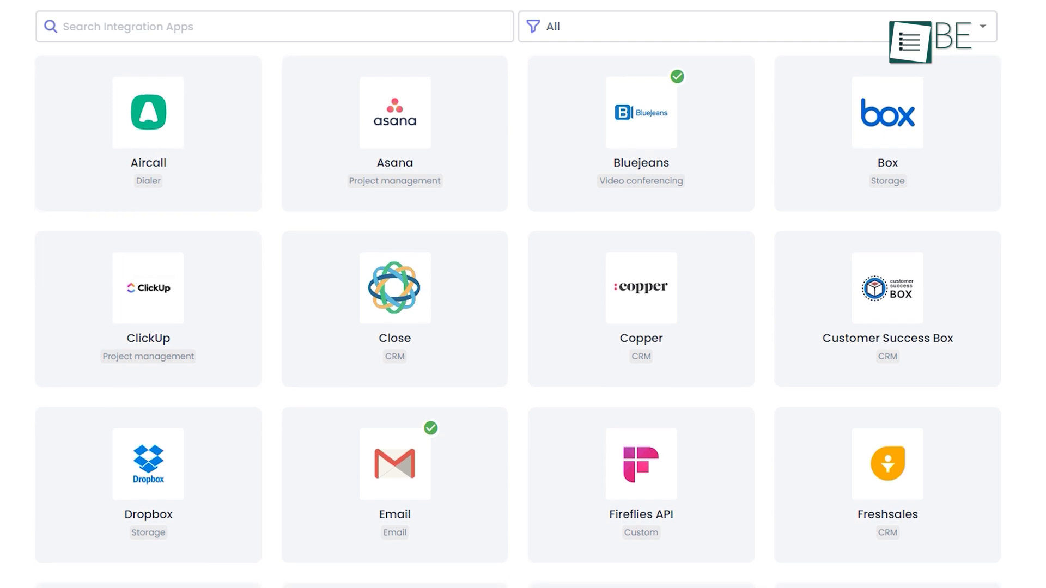
scroll(down, 3)
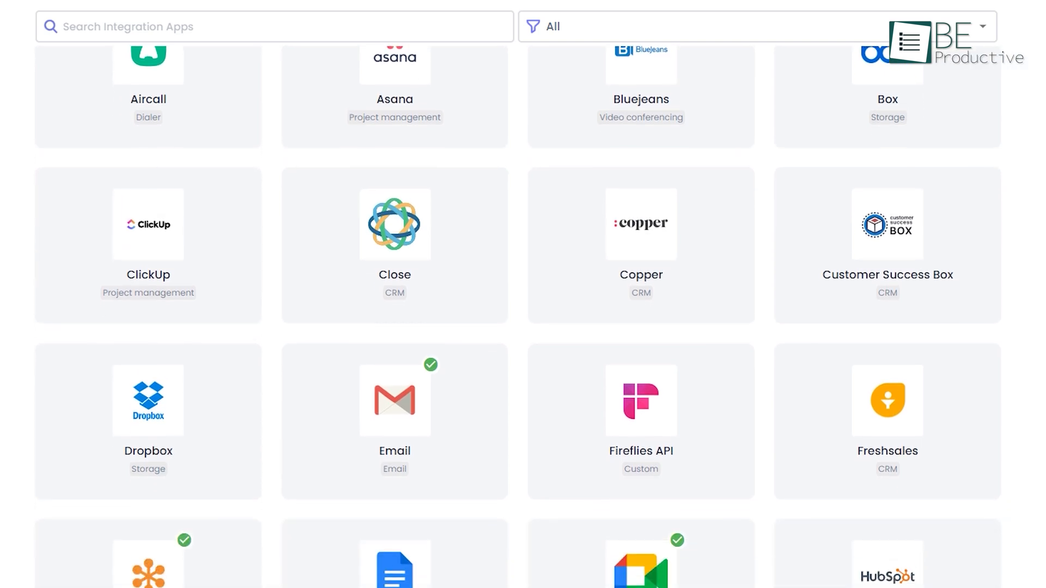
scroll(down, 3)
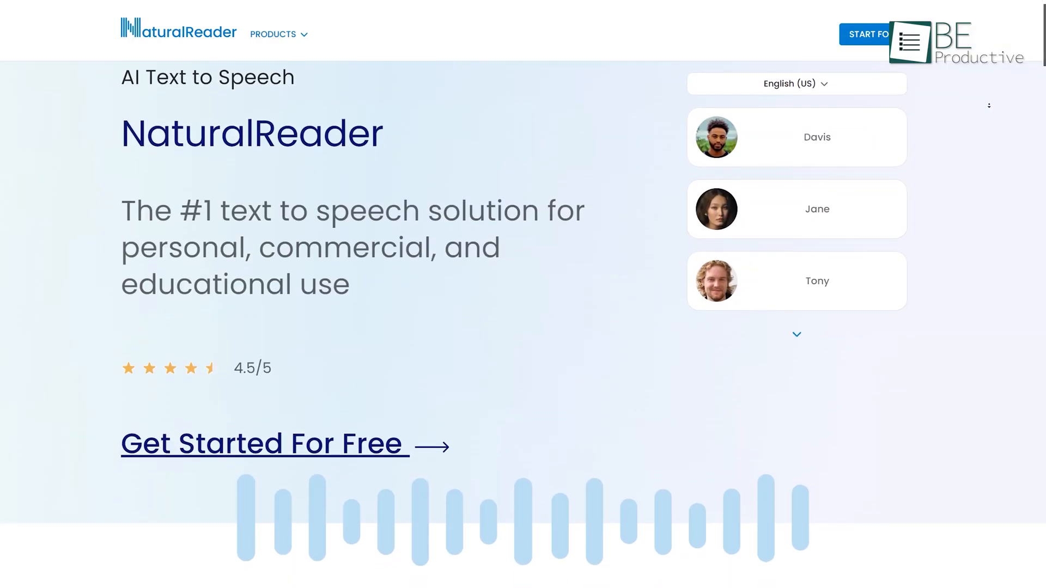
- Expand the AI Plus Voices language list offering English, Spanish, French and more
click(263, 444)
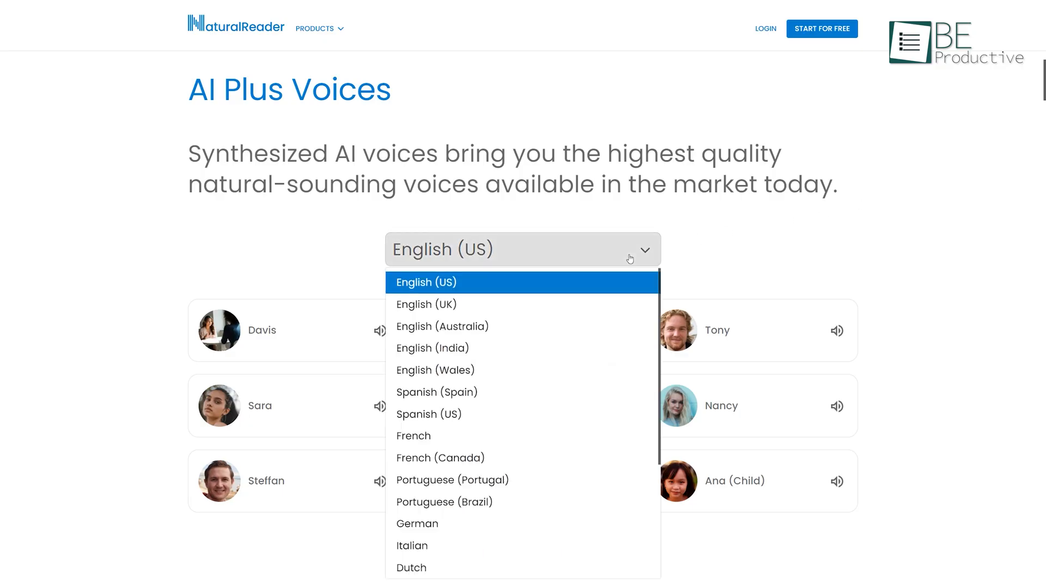
mouse_move(691, 564)
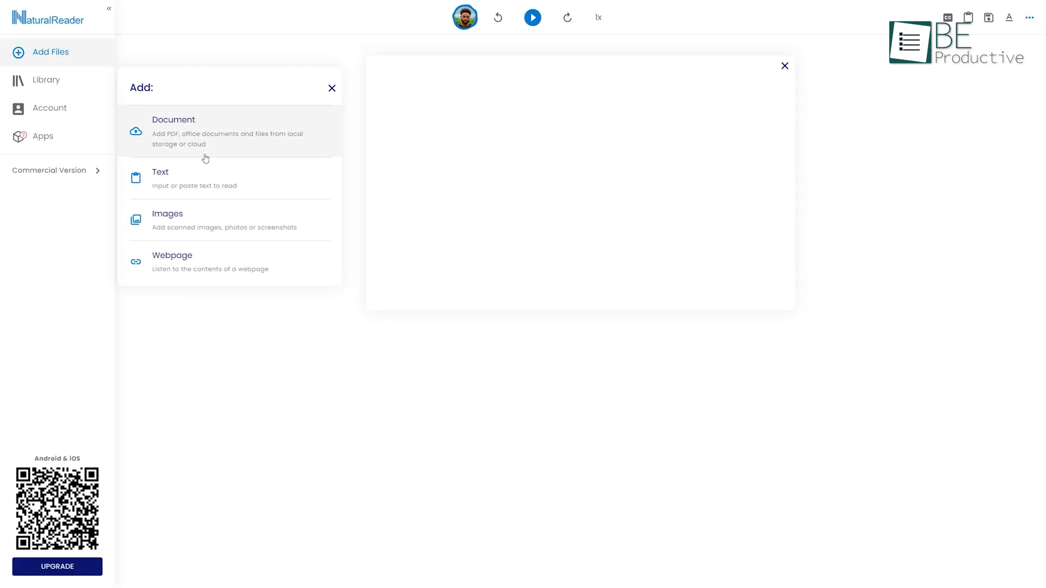
mouse_move(207, 262)
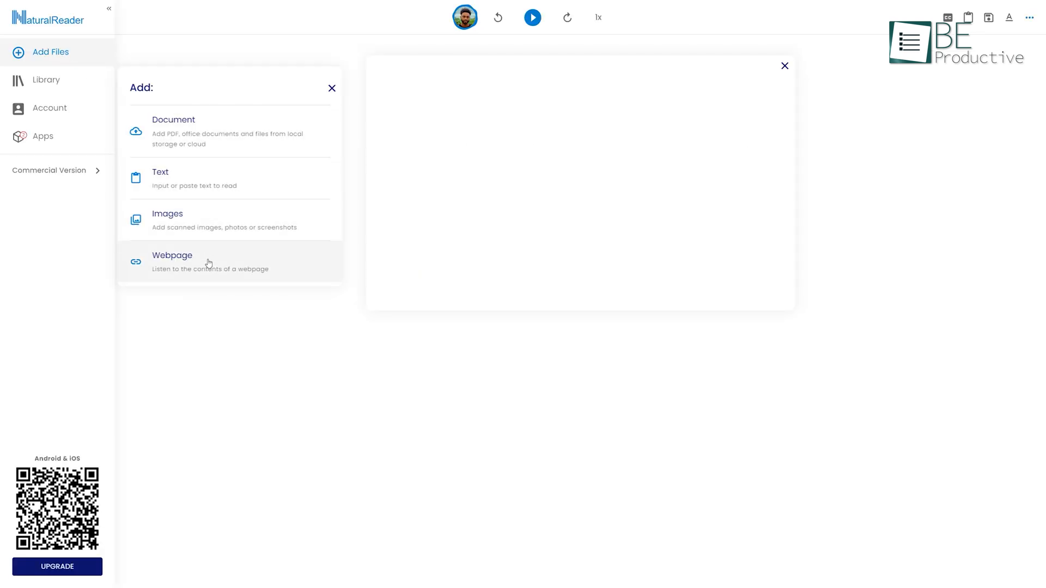
- Add the Game Theory passage, play it in voice Nancy at 2.03x, then pause
click(160, 172)
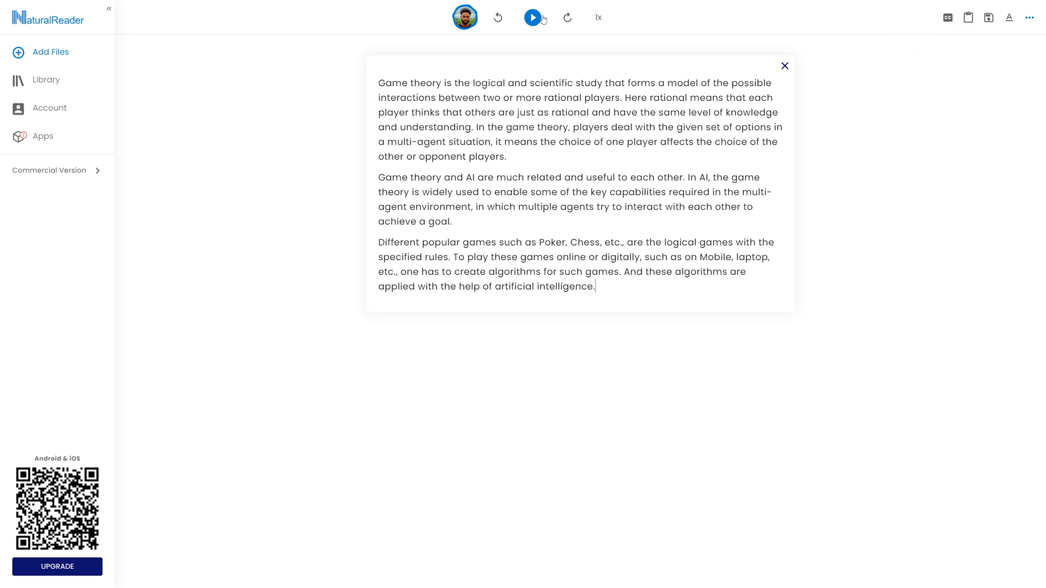
click(532, 18)
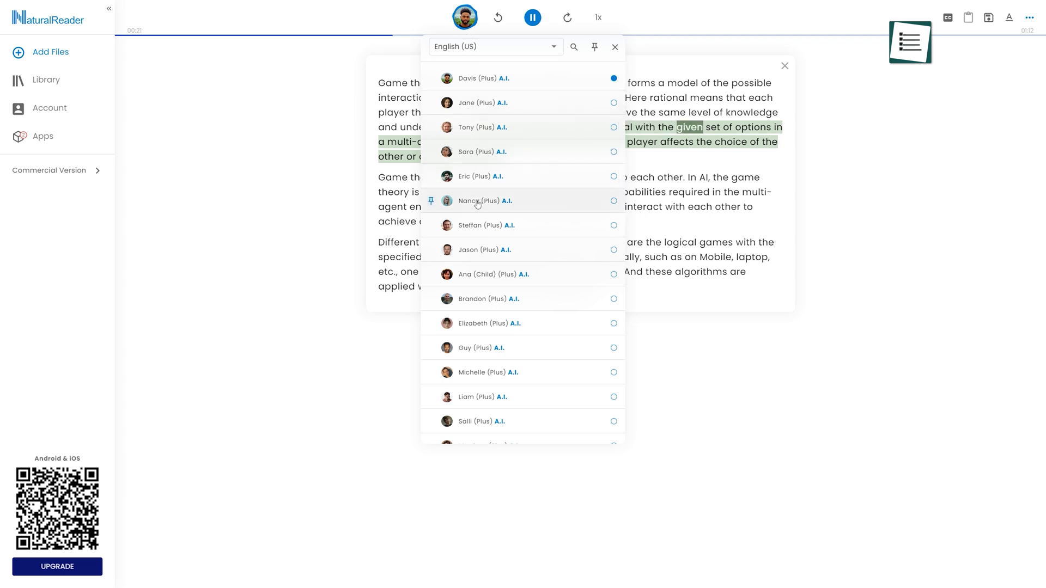
click(612, 152)
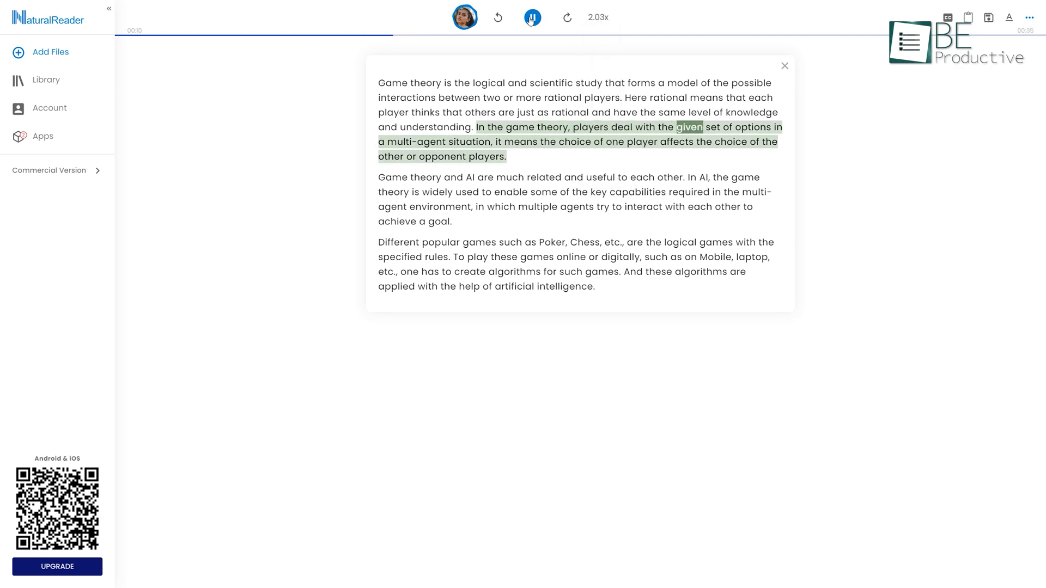
click(531, 17)
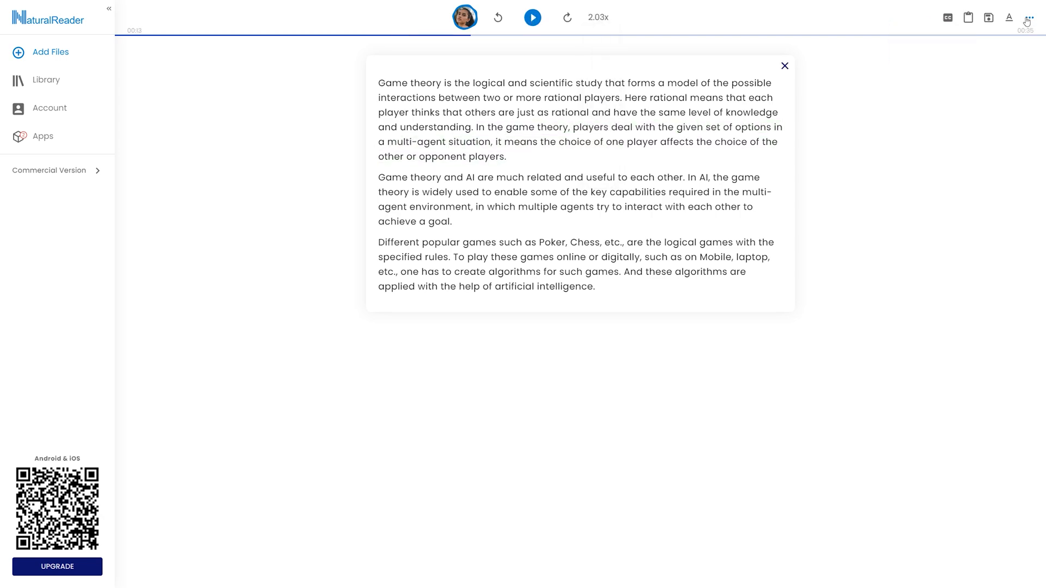
click(1027, 18)
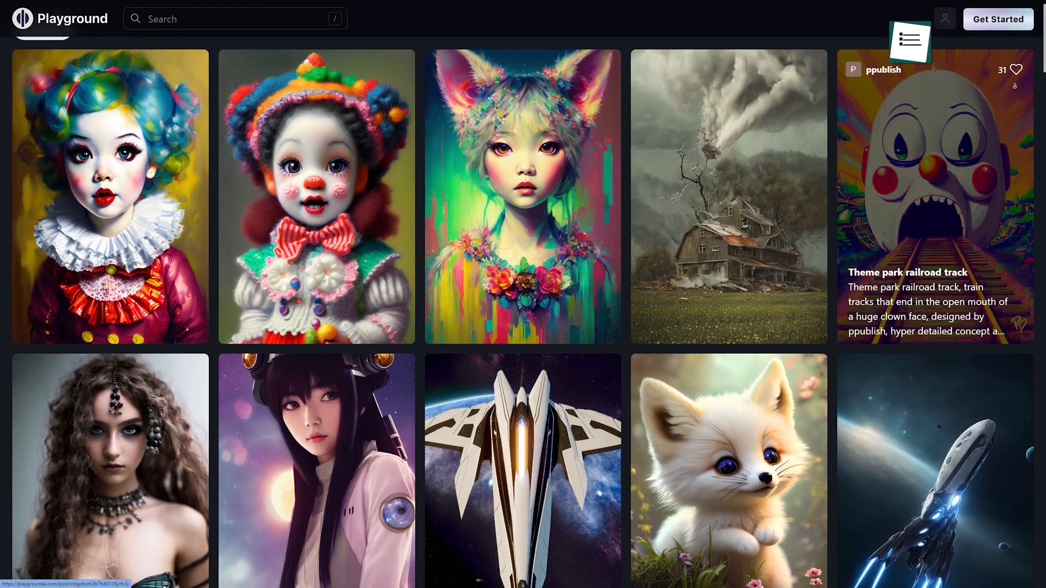
- Scroll the Playground gallery and search 'Space' to show cosmic artwork
scroll(down, 3)
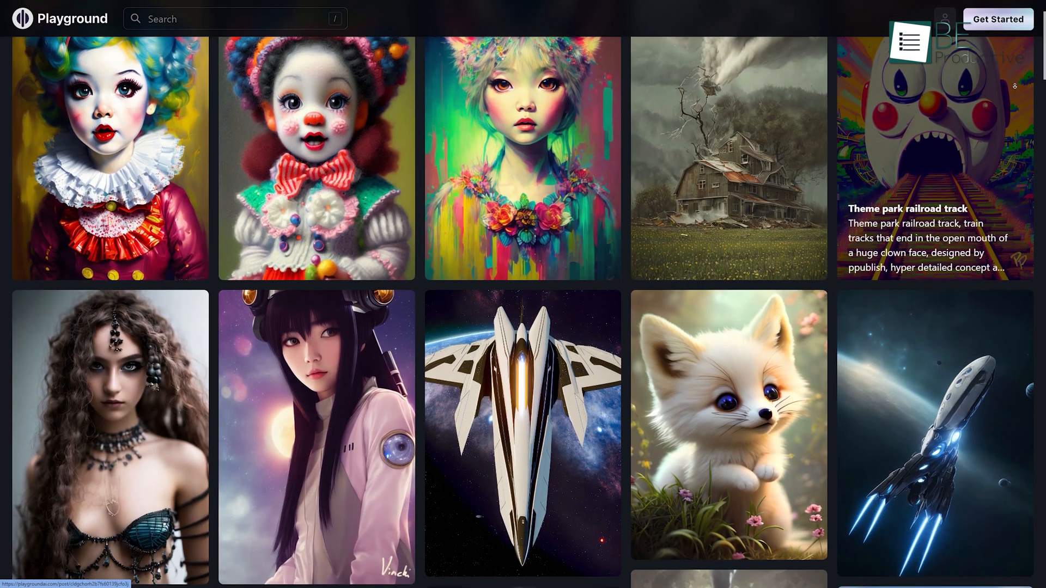
scroll(down, 3)
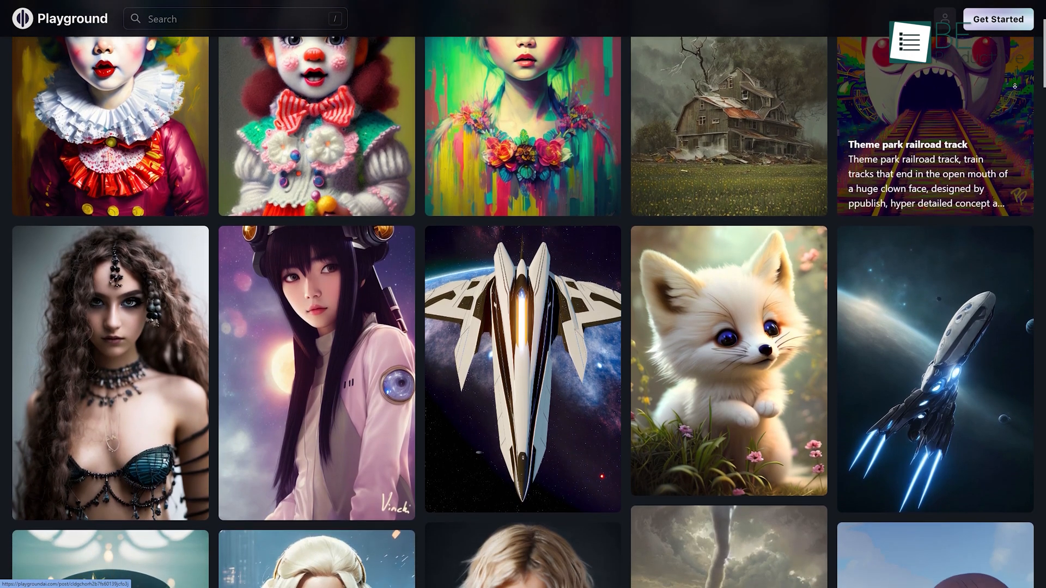
scroll(down, 3)
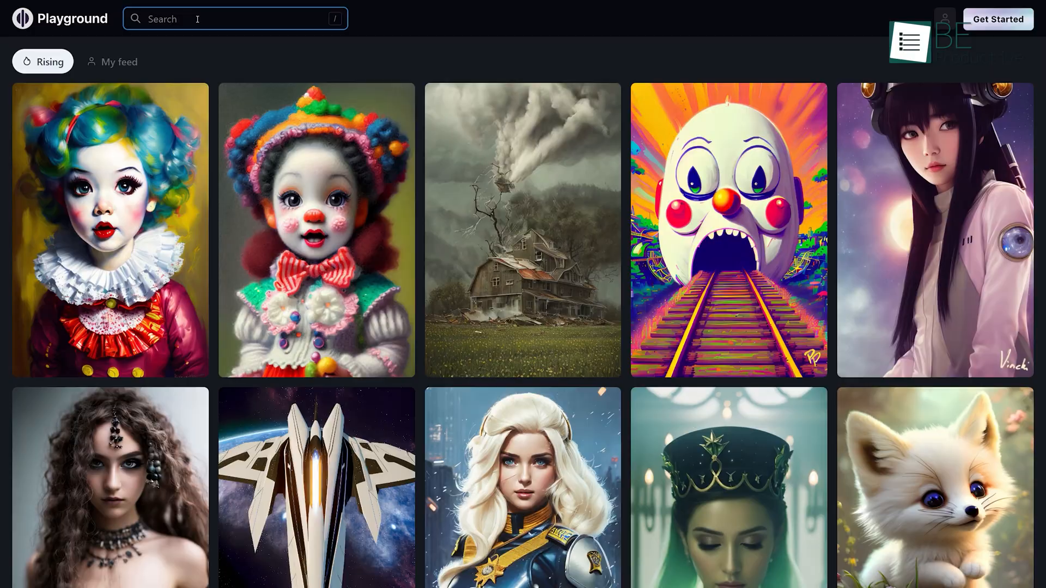
text(Space)
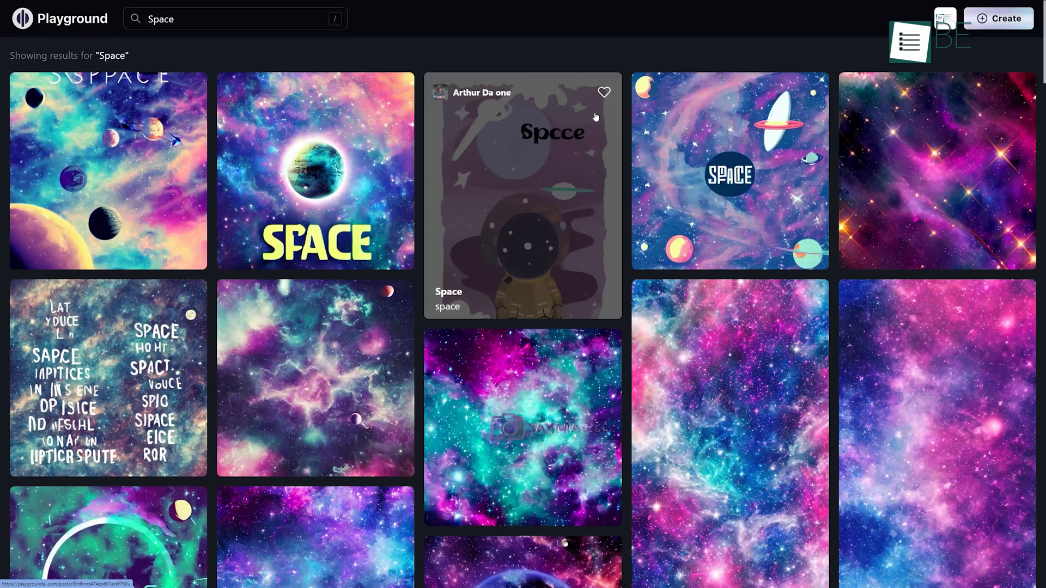
mouse_move(309, 367)
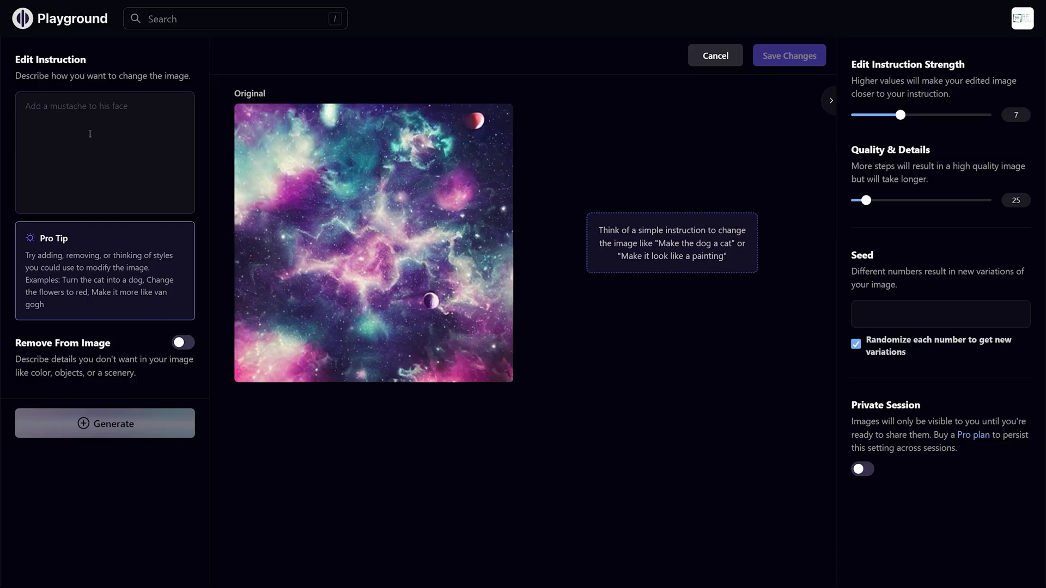
- Enter the prompt 'ship underwater', exclude fish from the image, and show the style filter gallery
click(713, 55)
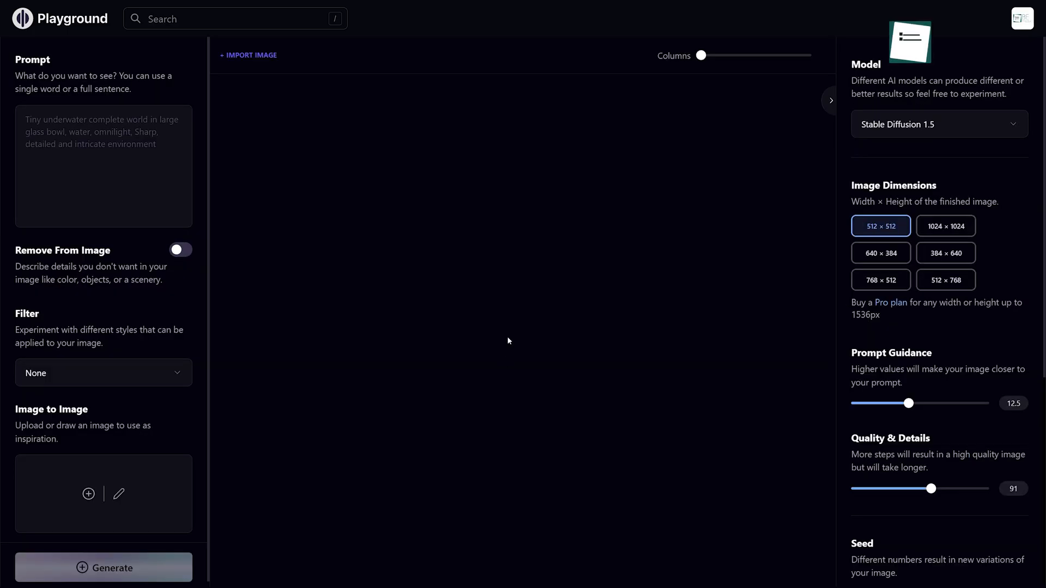
text(ship)
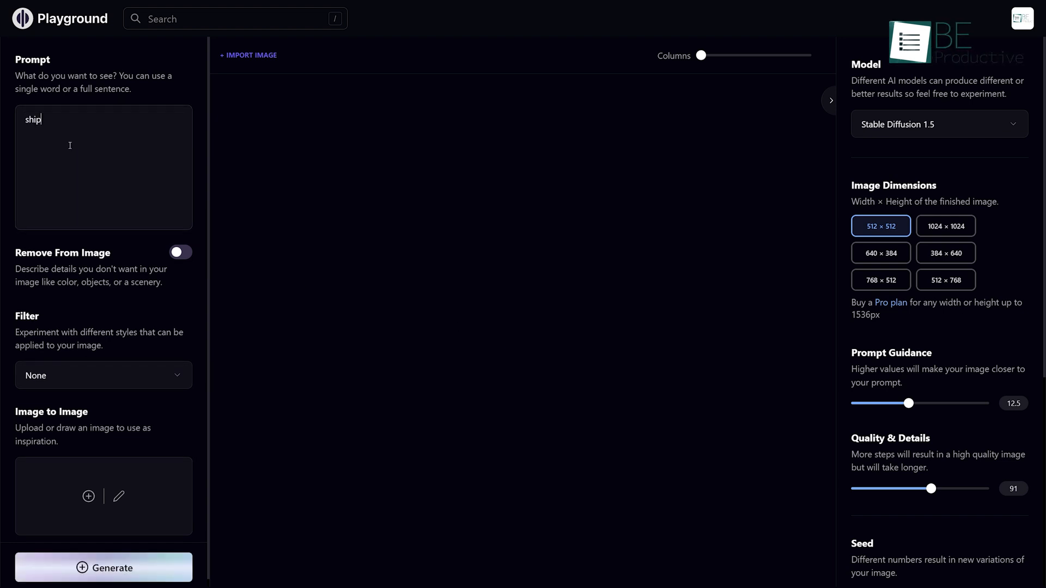
text(underwater)
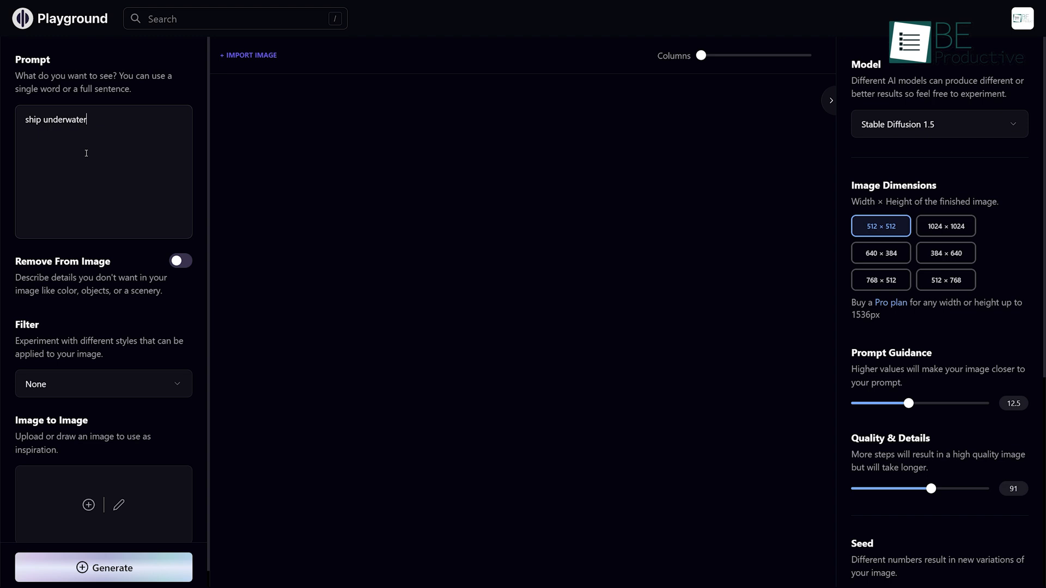
click(180, 260)
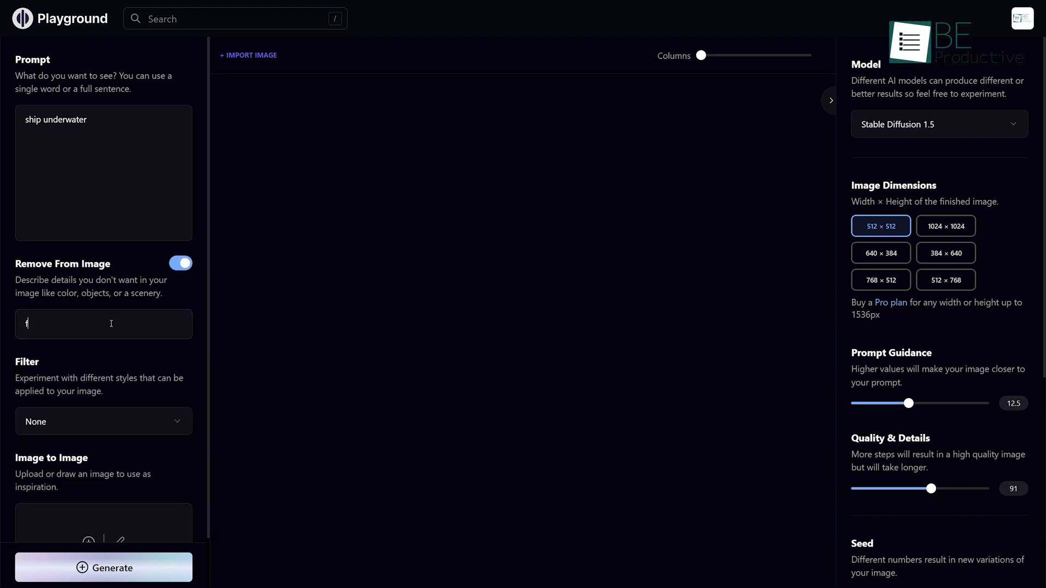
click(103, 421)
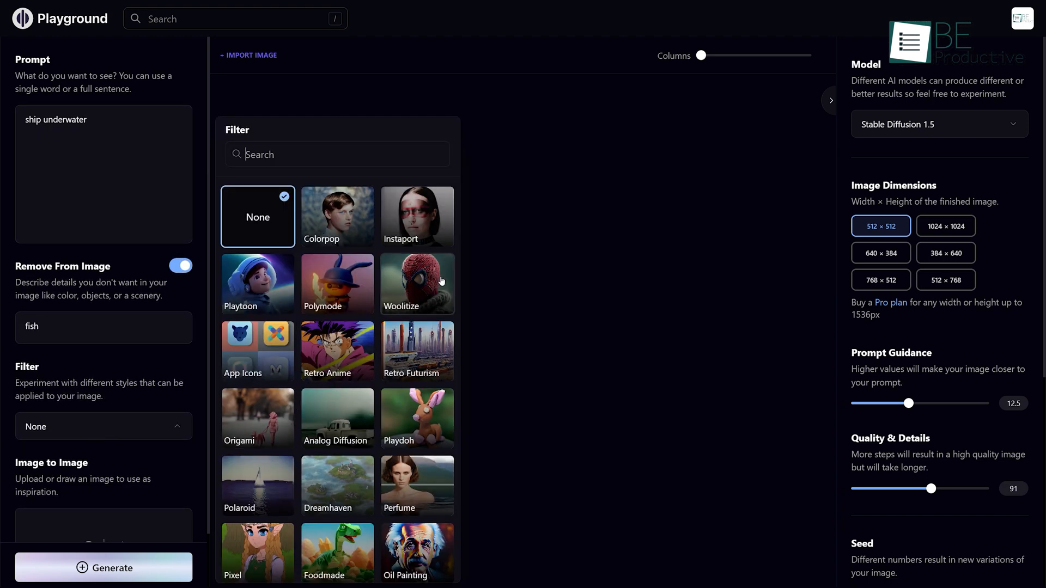
click(256, 283)
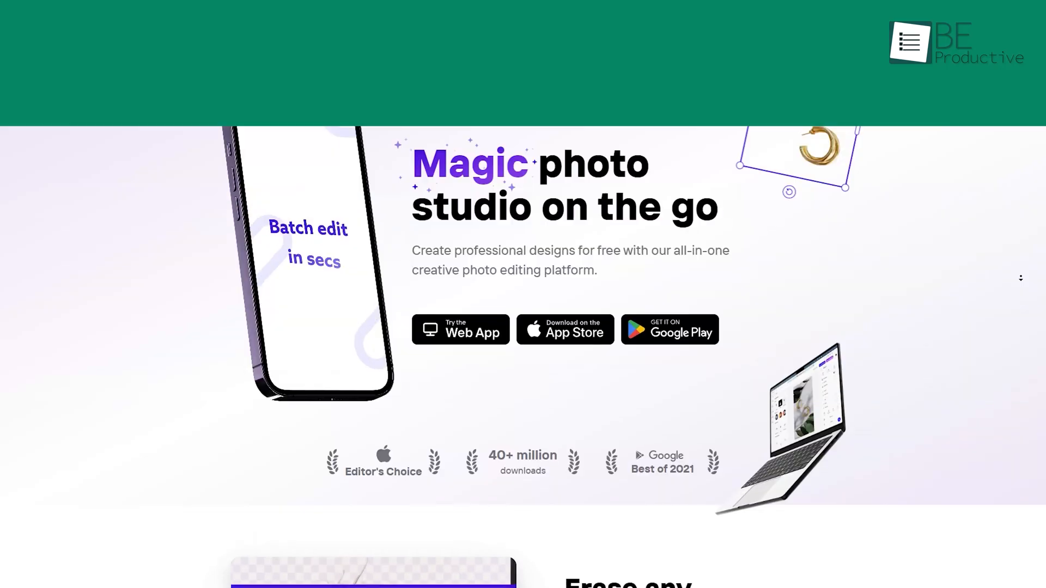
- Scroll the PhotoRoom homepage and enter the web app to select a photo
scroll(up, 3)
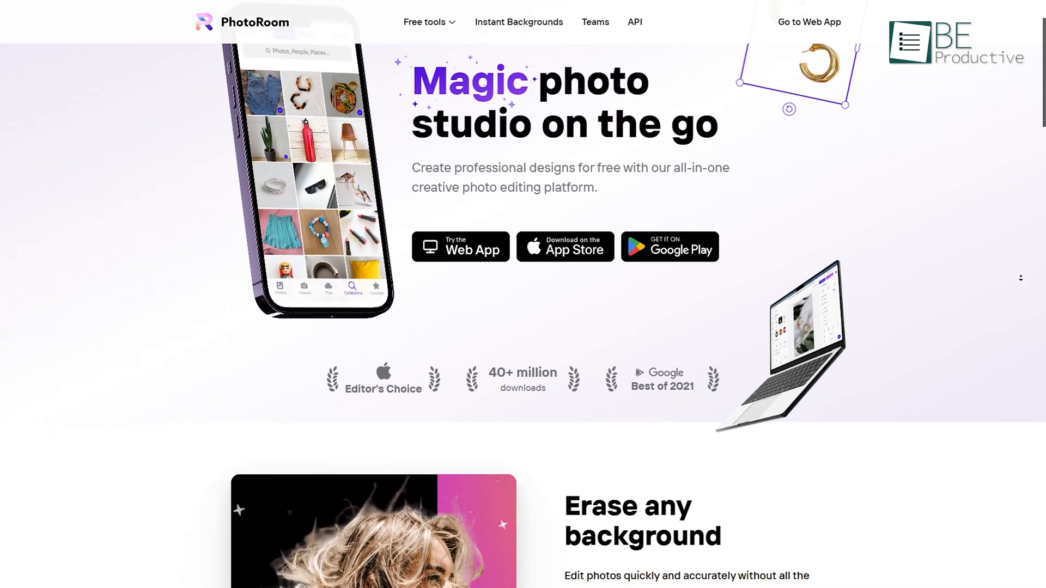
scroll(down, 3)
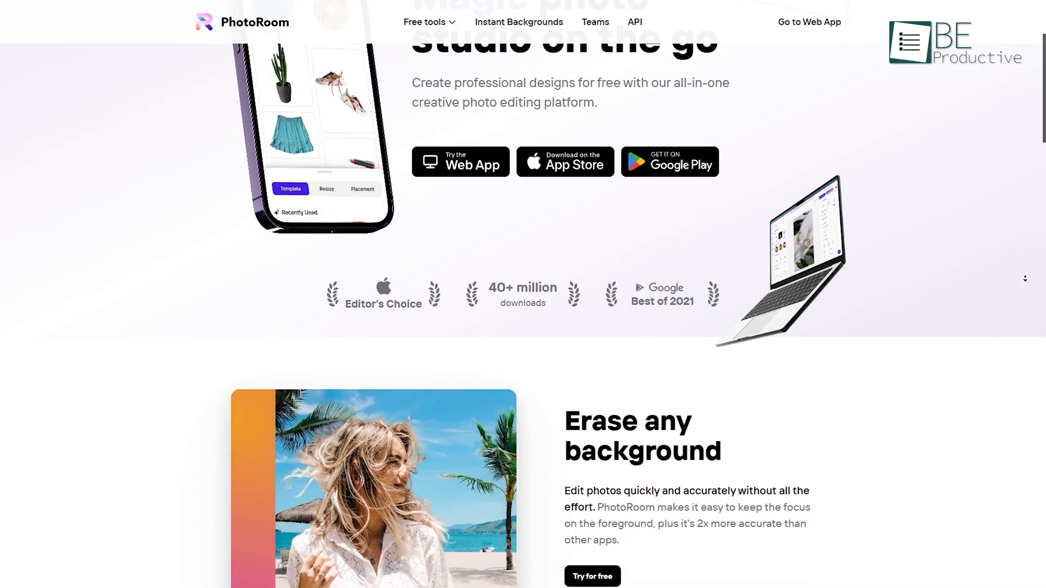
scroll(down, 3)
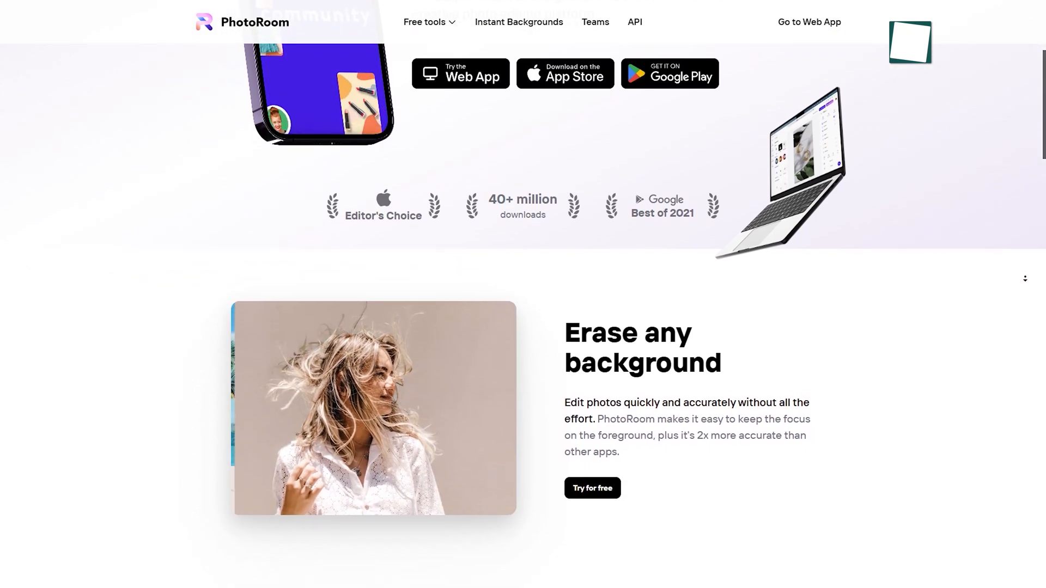
click(635, 287)
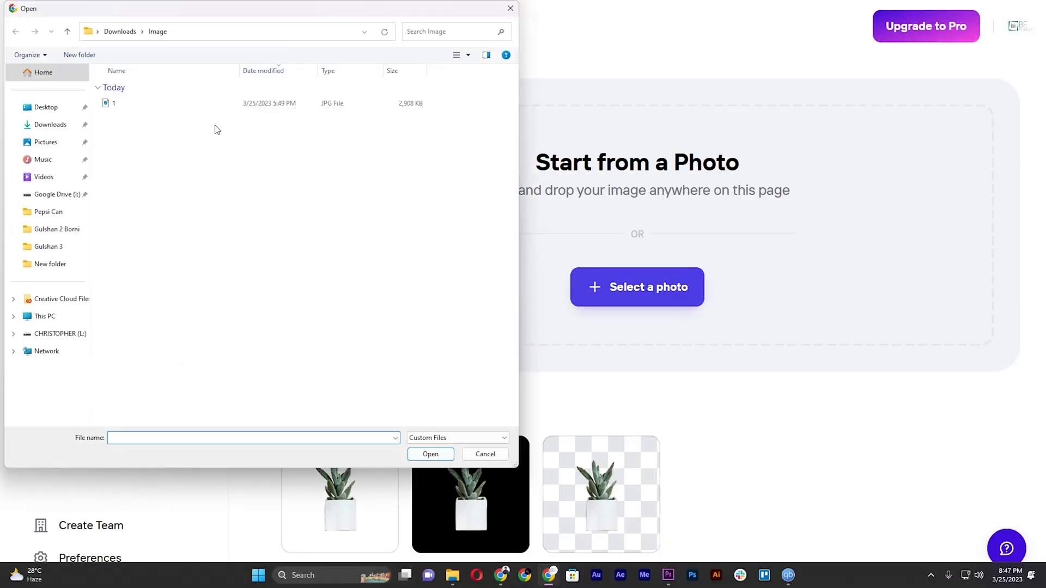
- Load the portrait and try the Color Splash, blue and teal-pink profile picture templates
click(430, 454)
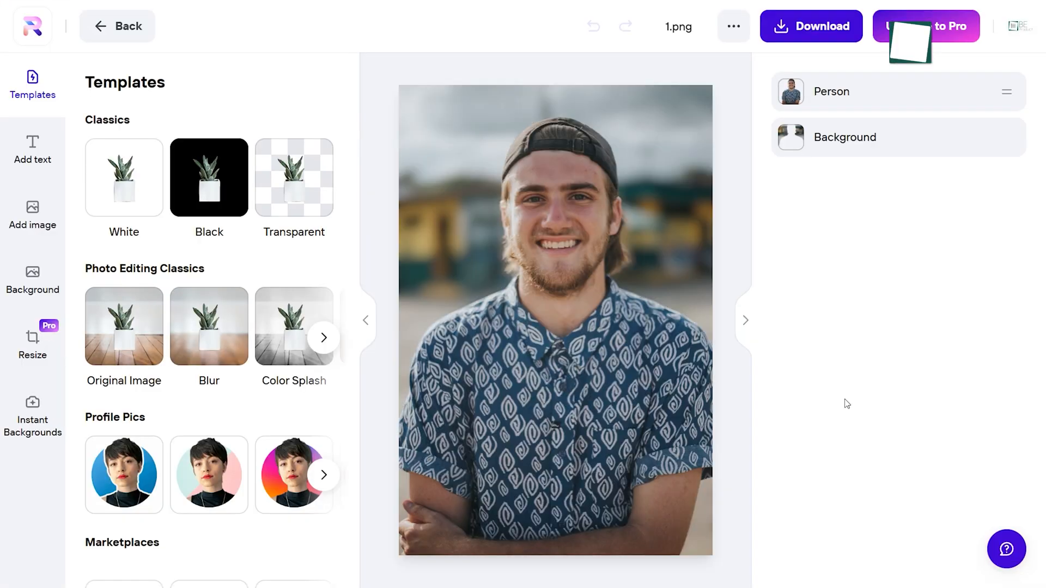
click(843, 138)
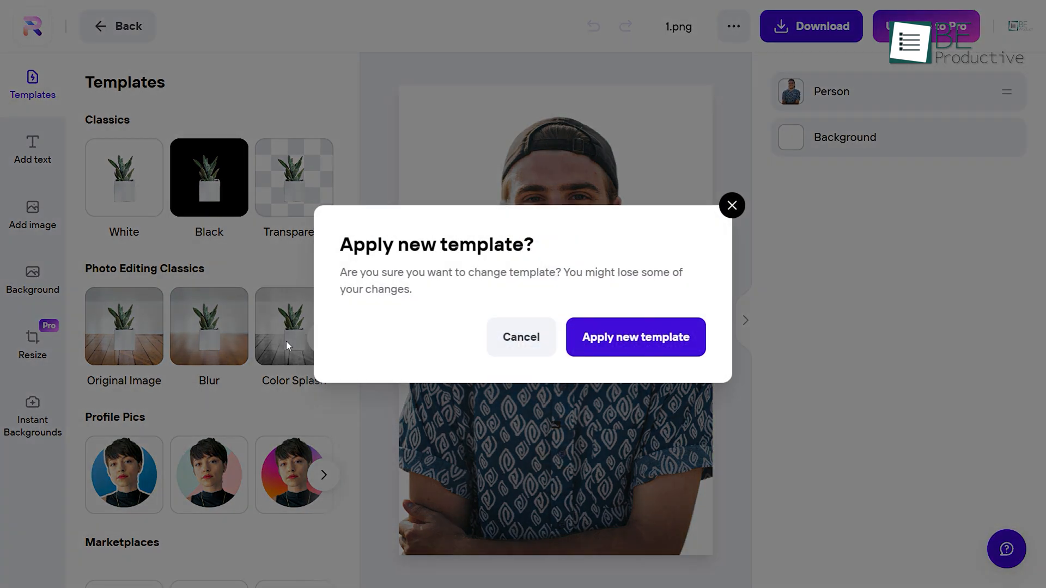
click(634, 337)
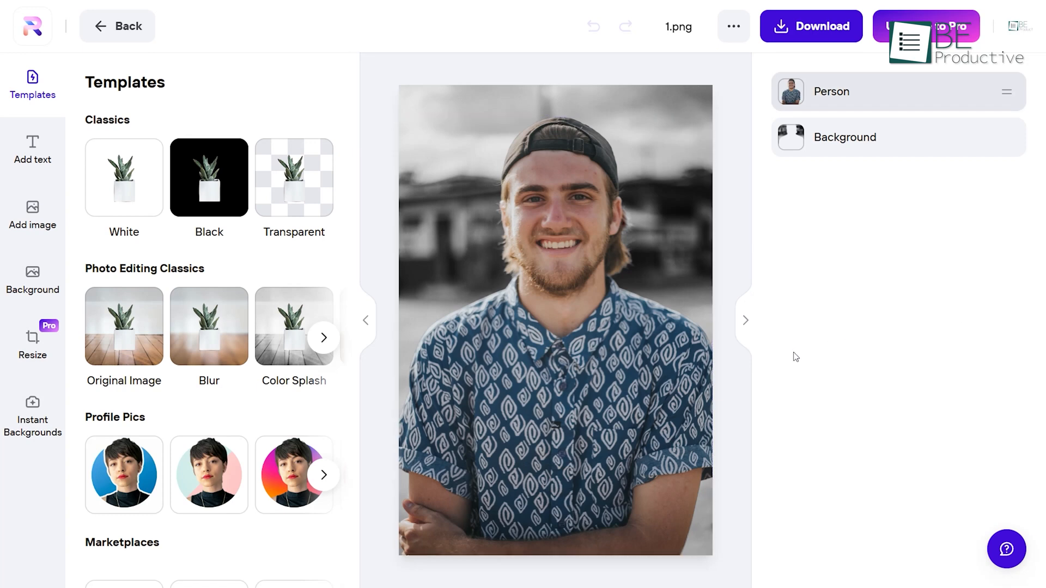
click(209, 475)
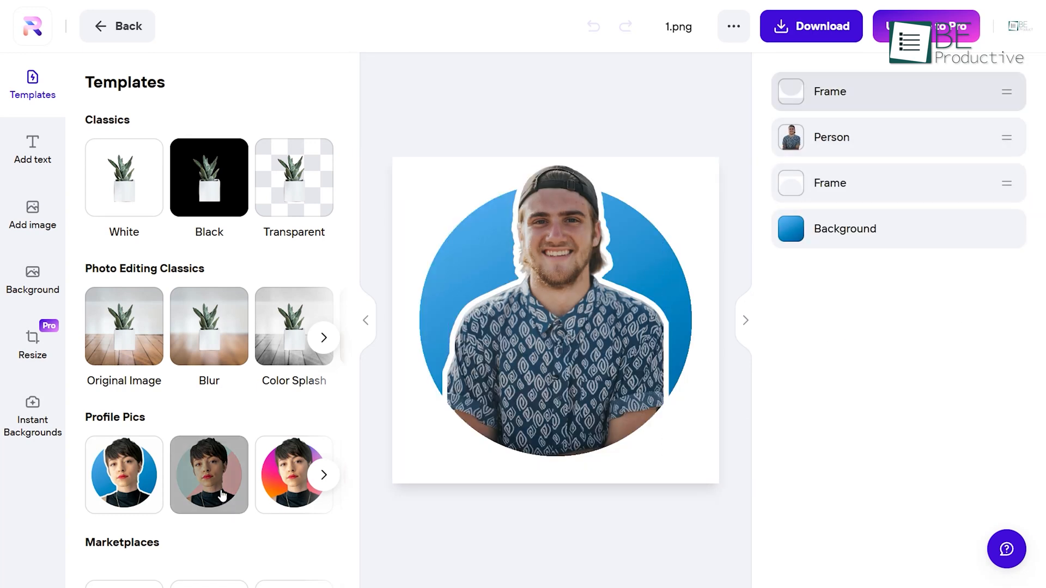
click(209, 474)
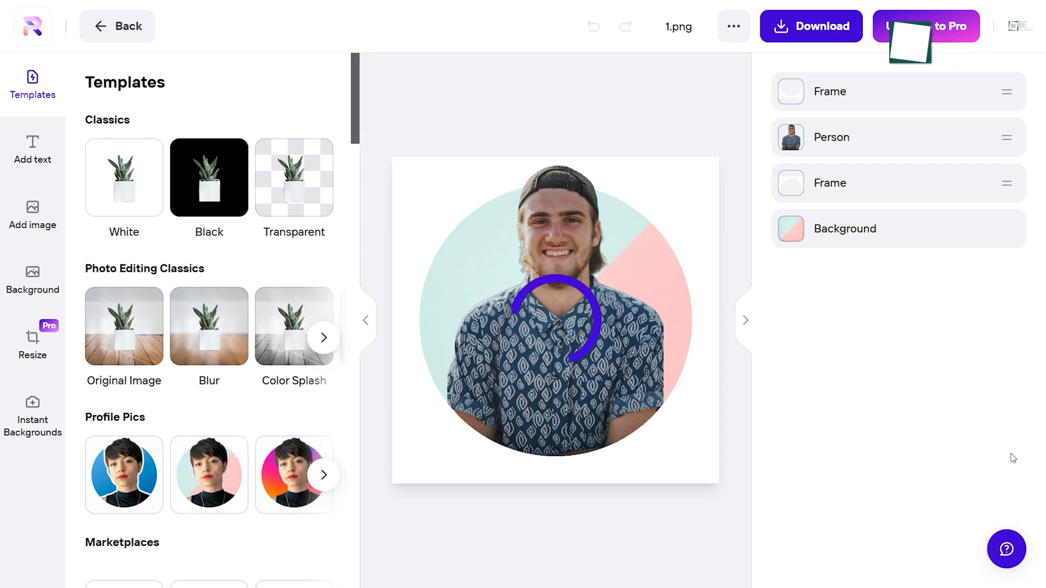
click(293, 475)
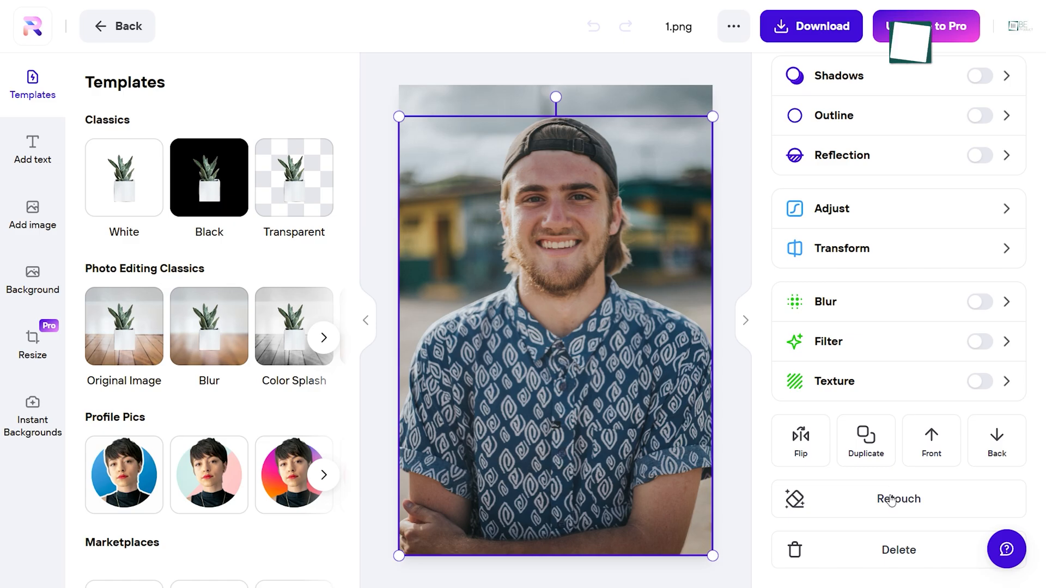
- Try Magic Retouch, then view Pro pricing with $9.99 monthly billing selected
click(897, 499)
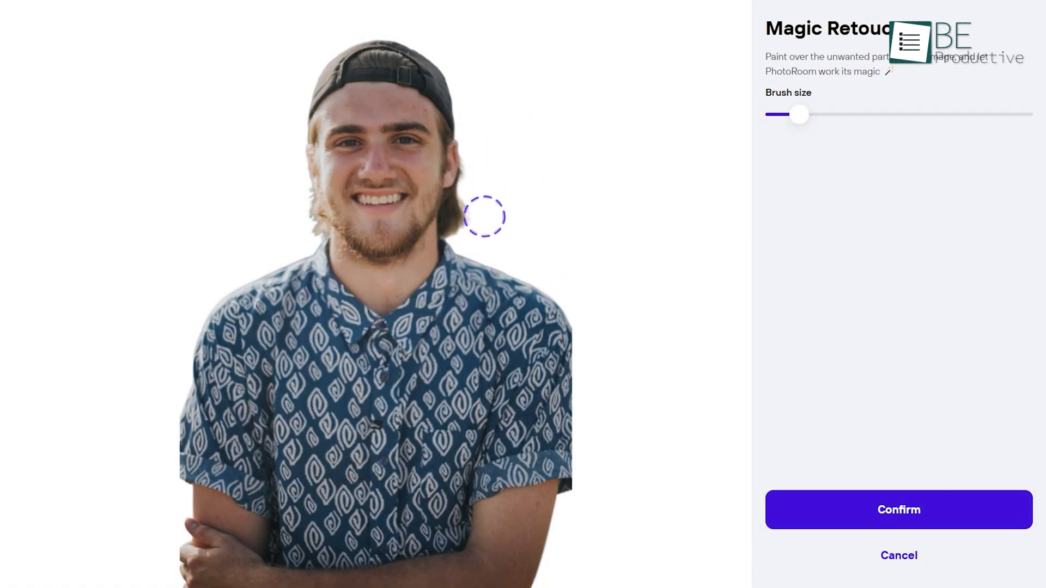
click(897, 555)
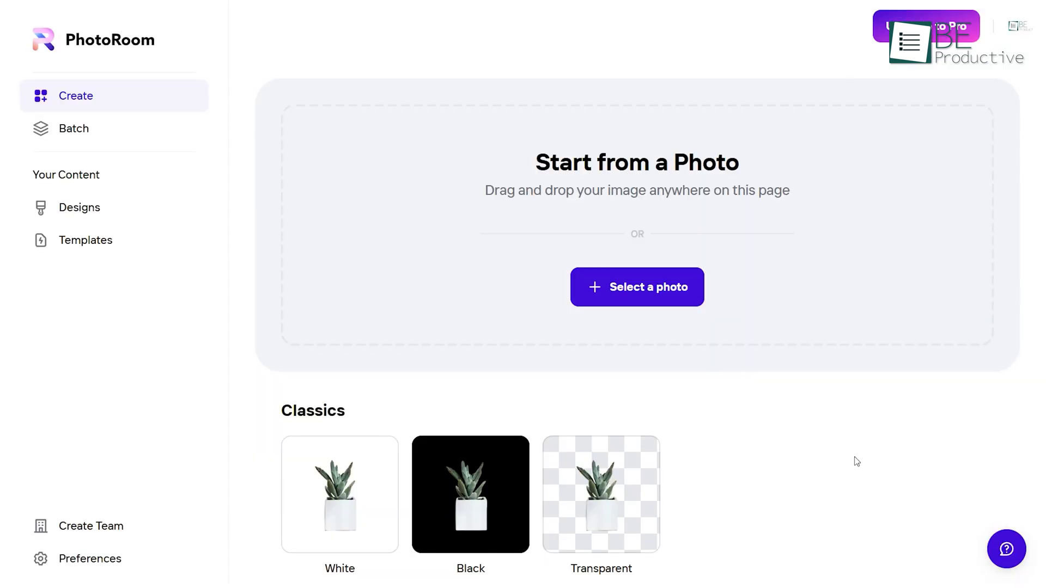
click(925, 26)
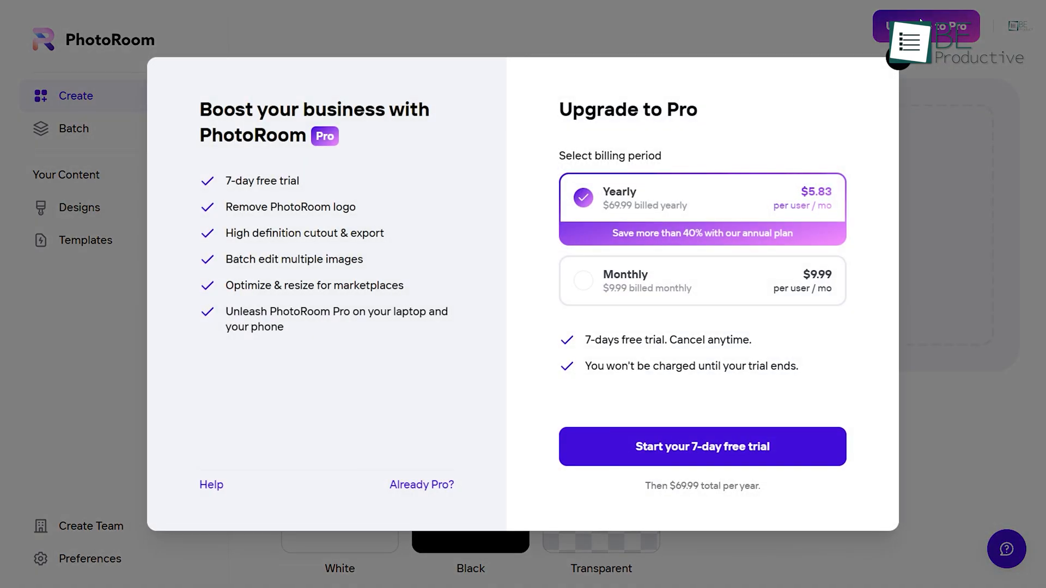
click(693, 280)
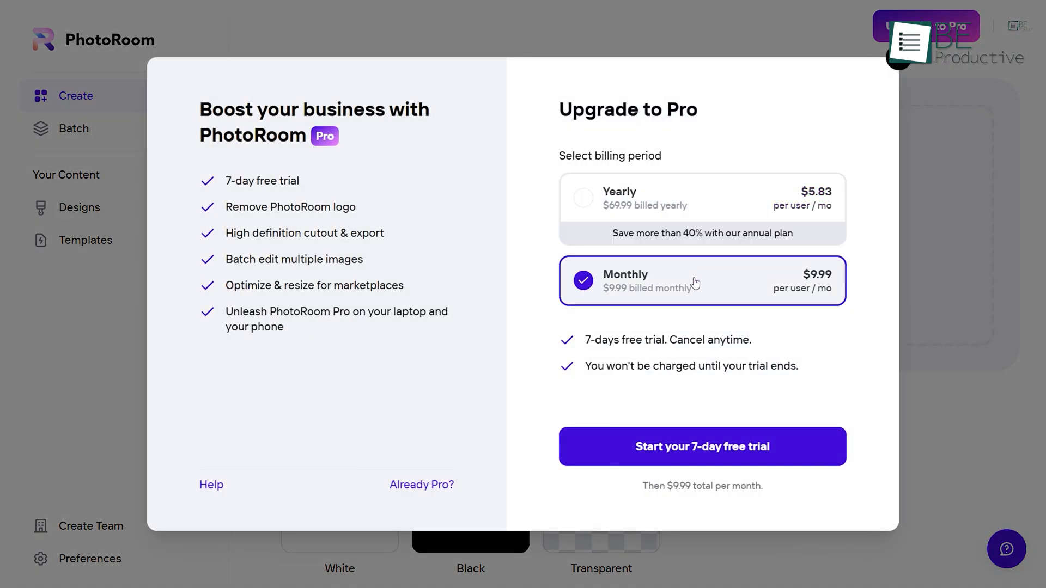
mouse_move(775, 390)
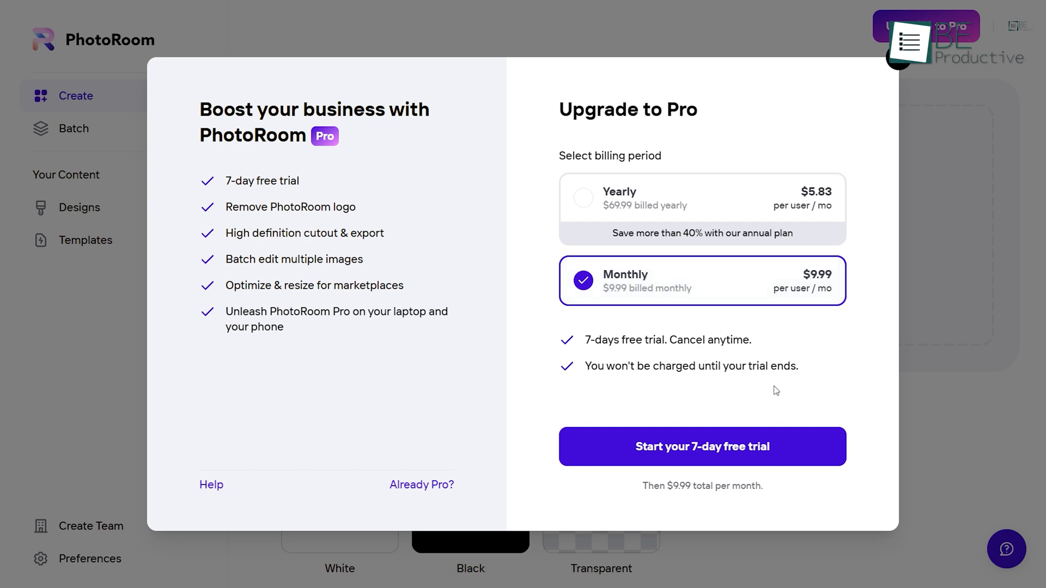
mouse_move(947, 390)
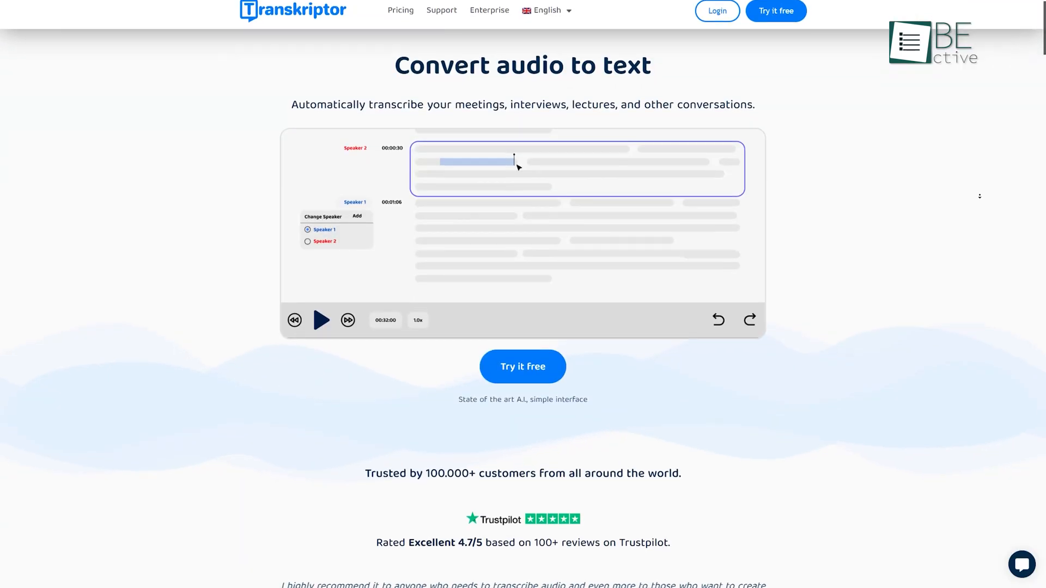
- Scroll Transkriptor's homepage, start the free trial, and set English as the transcription language
scroll(down, 3)
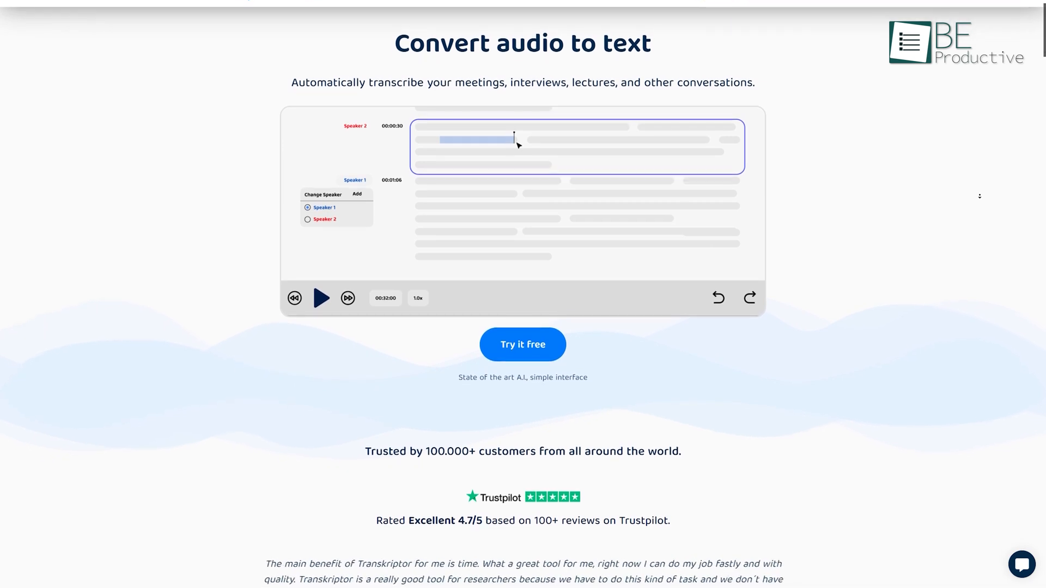
scroll(down, 3)
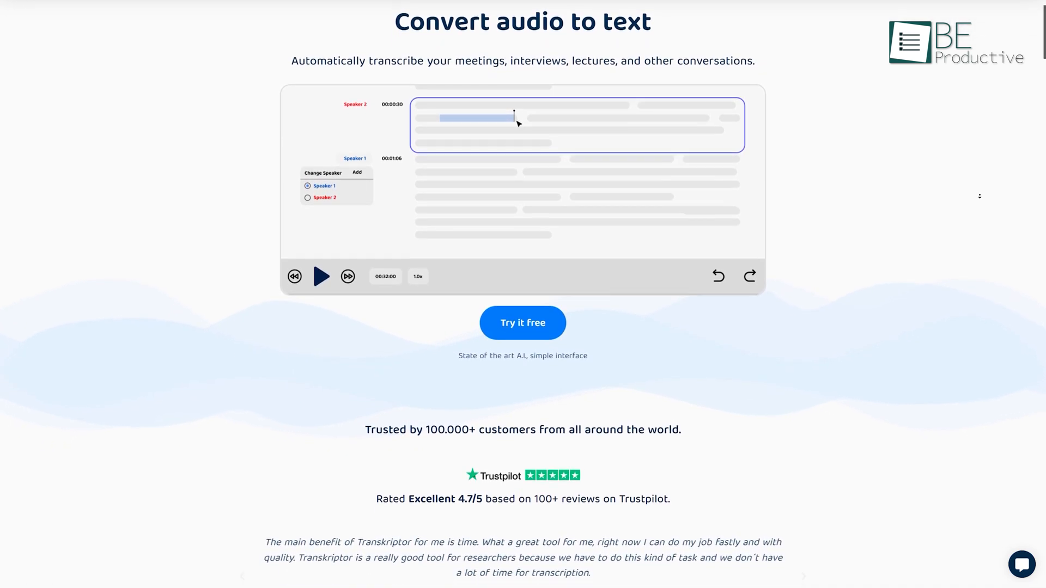
scroll(down, 3)
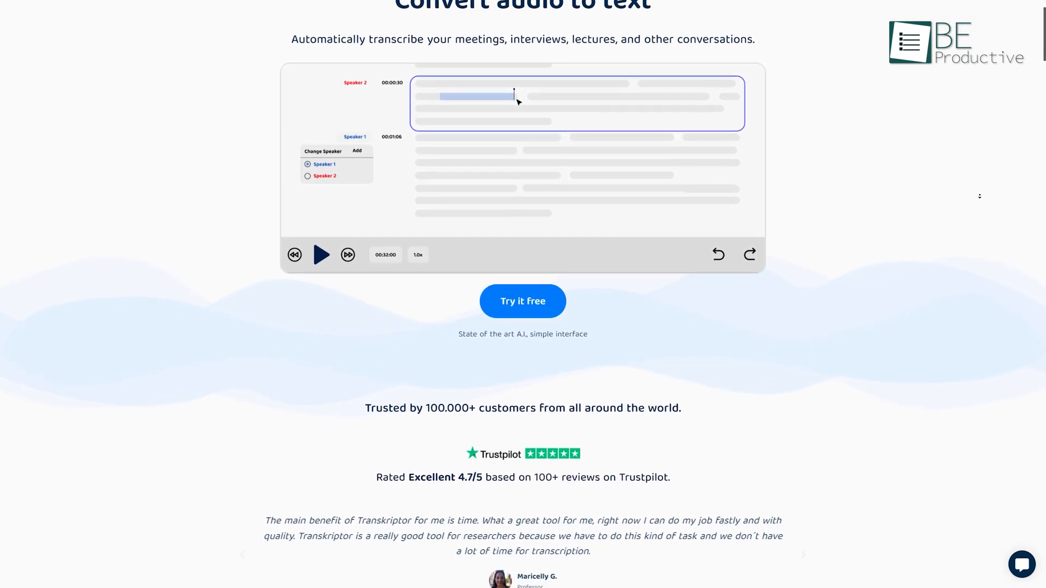
scroll(down, 3)
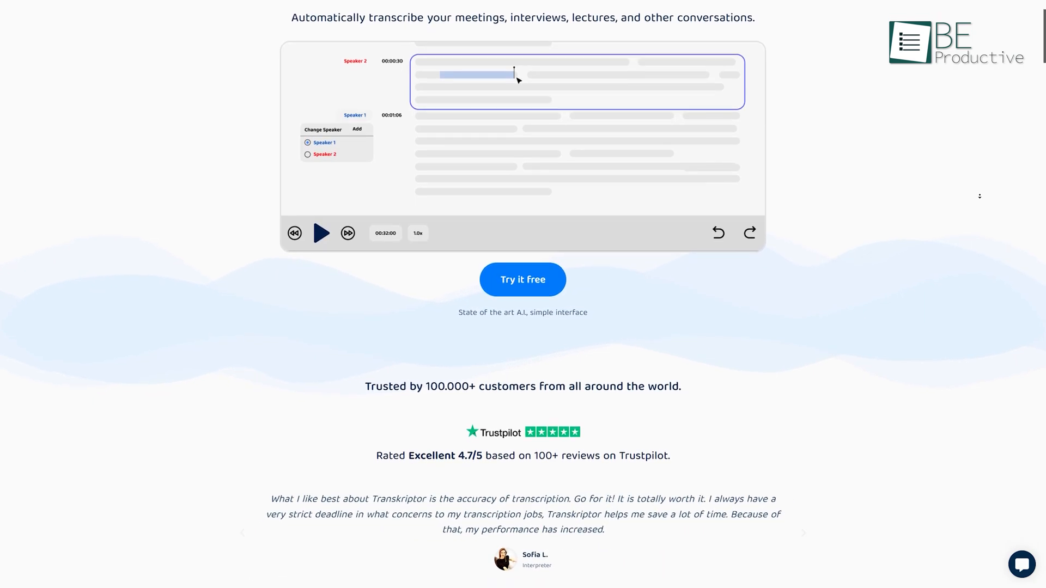
click(523, 279)
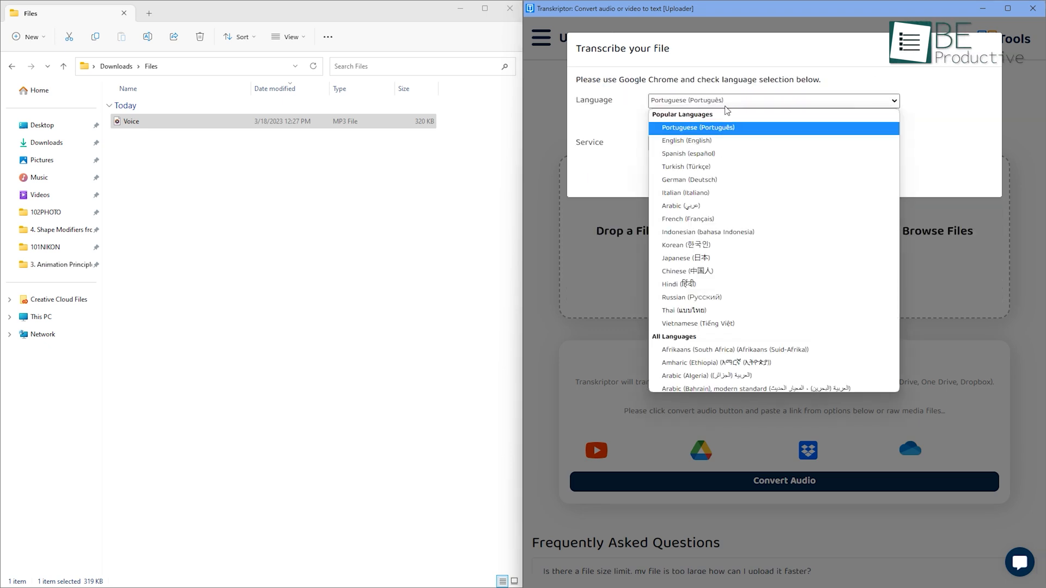
click(685, 140)
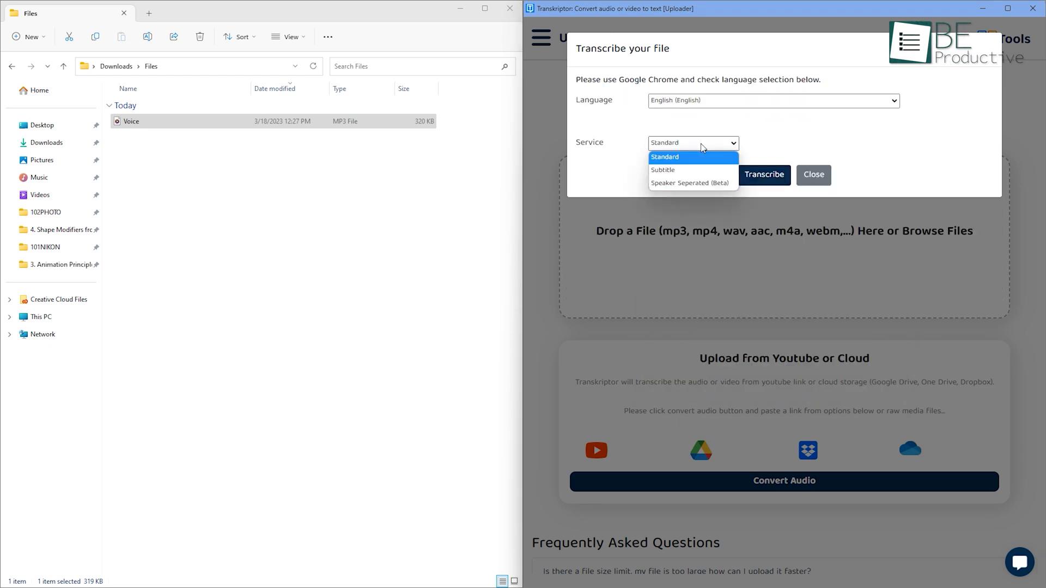
mouse_move(697, 170)
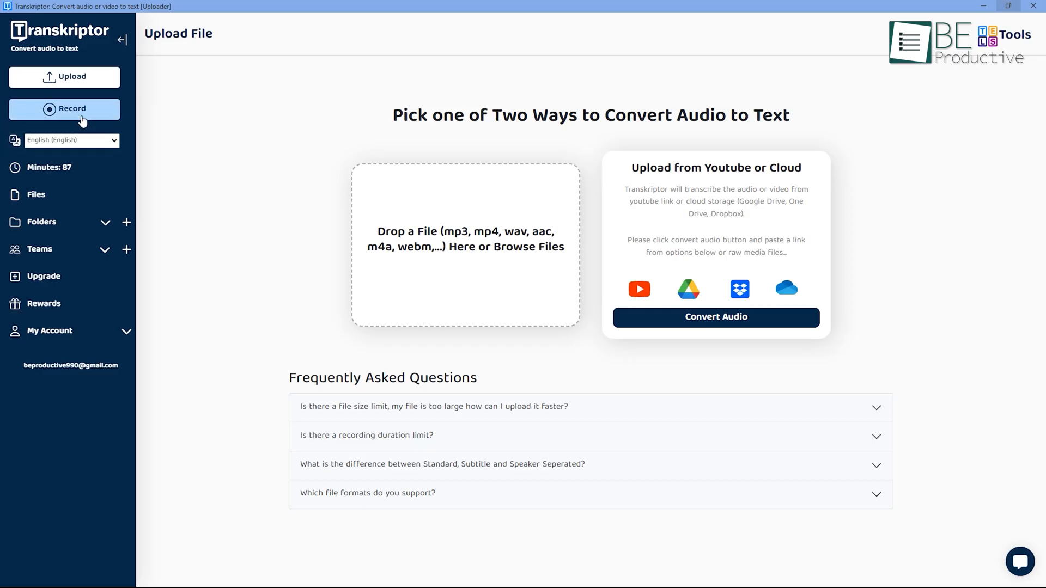
- Start a recording, open a transcript, and choose WORD from its download export formats
click(64, 108)
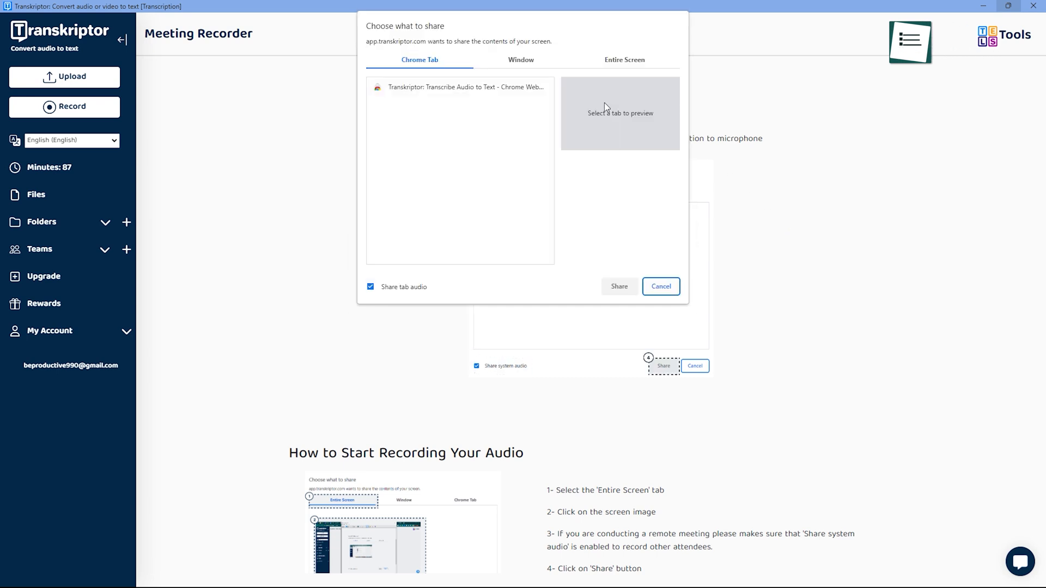
click(660, 286)
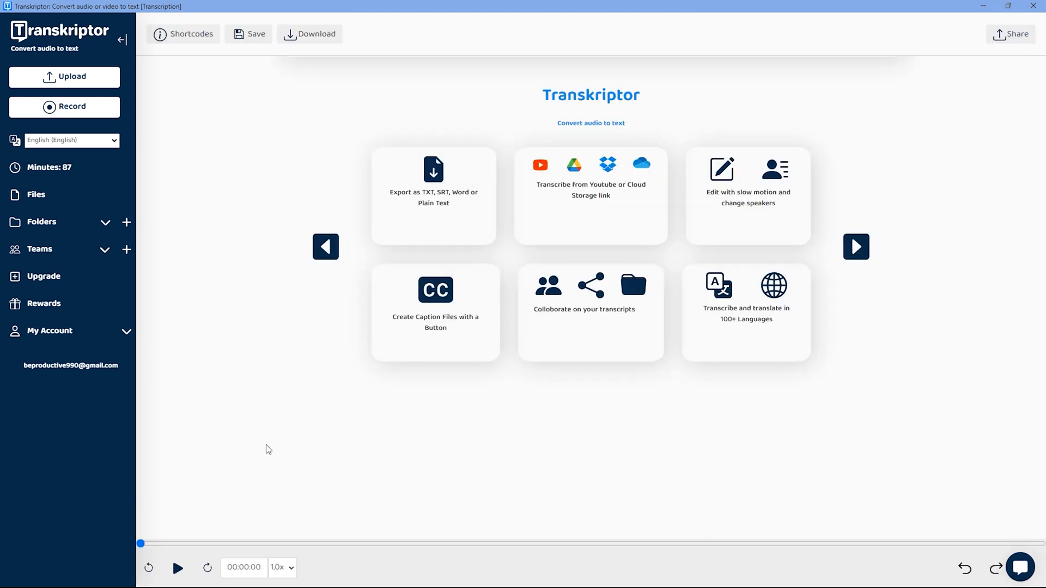
click(309, 34)
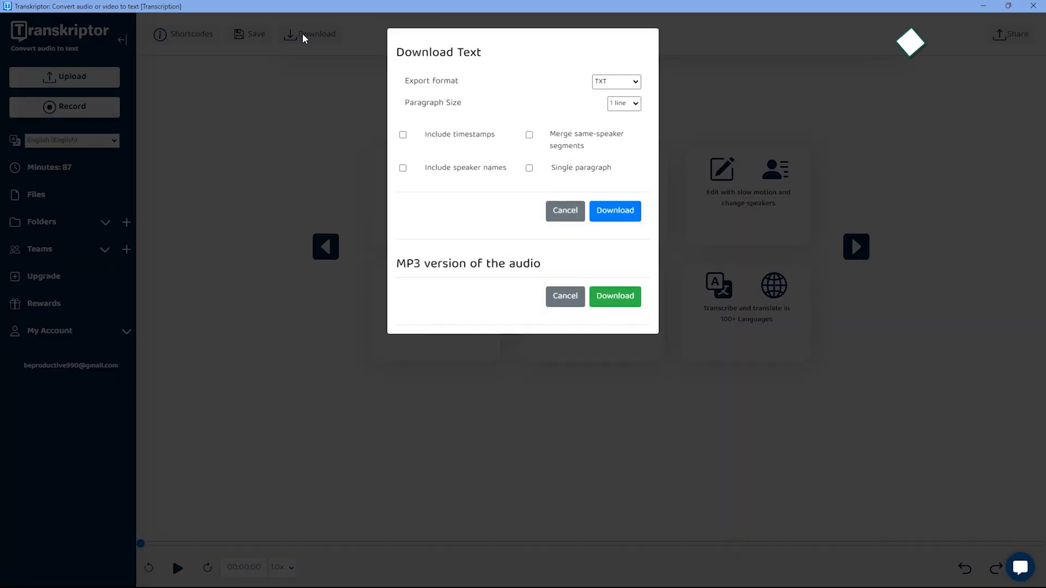
click(615, 81)
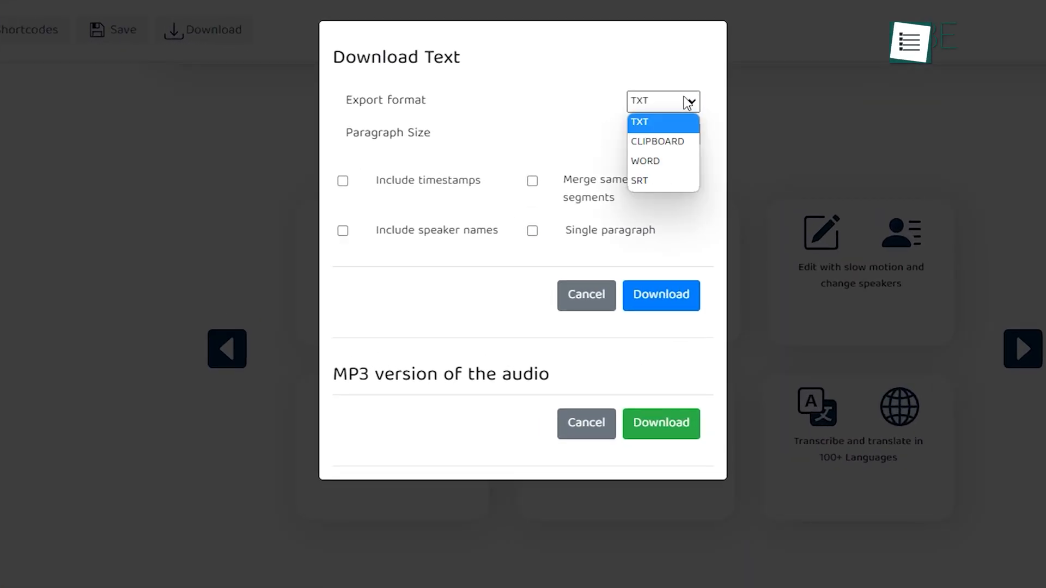
mouse_move(667, 163)
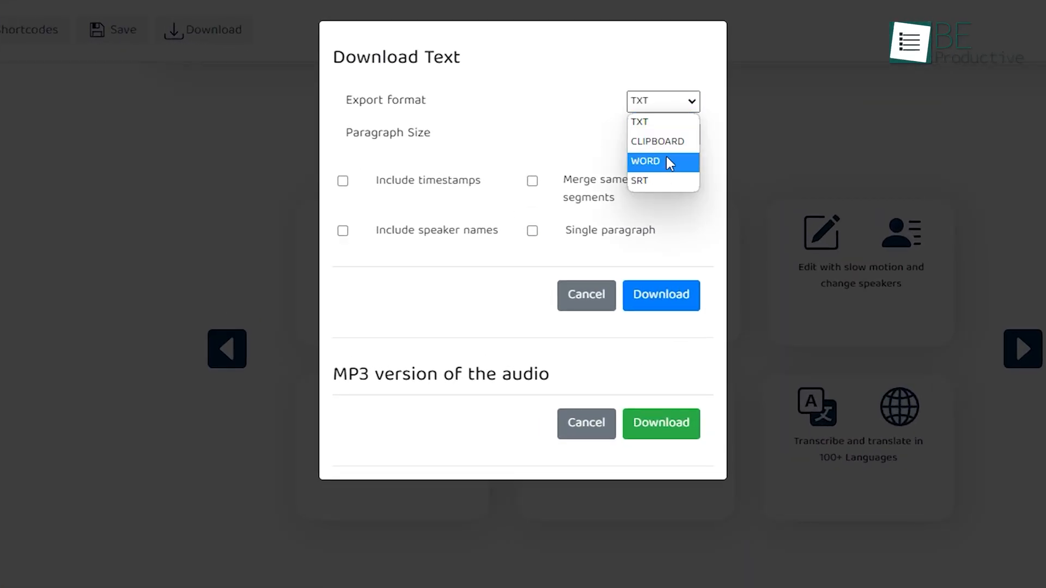
mouse_move(653, 180)
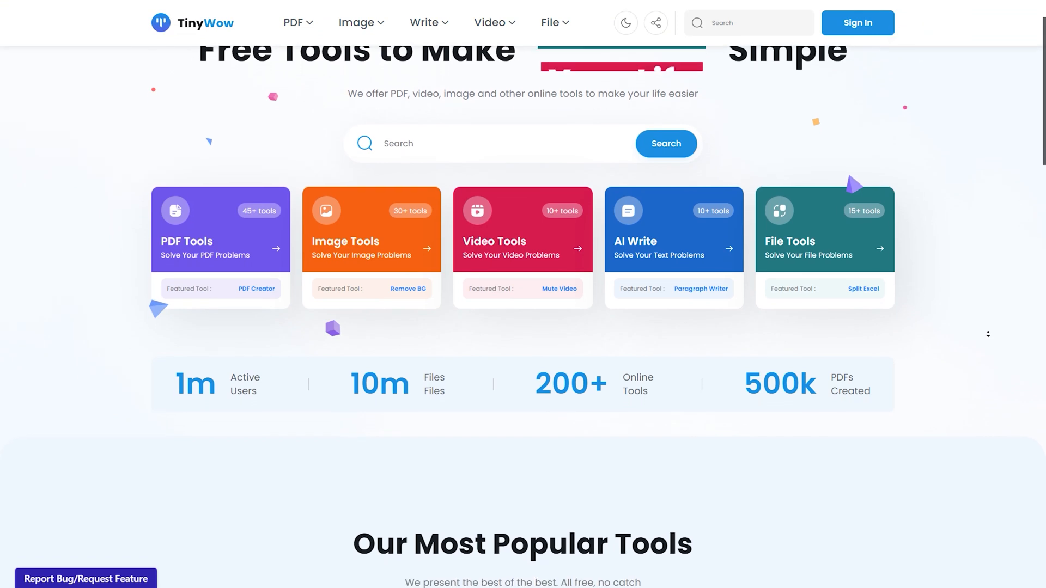
- Scroll through TinyWow's tool categories and popular tools, then show the Image tools menu
scroll(down, 3)
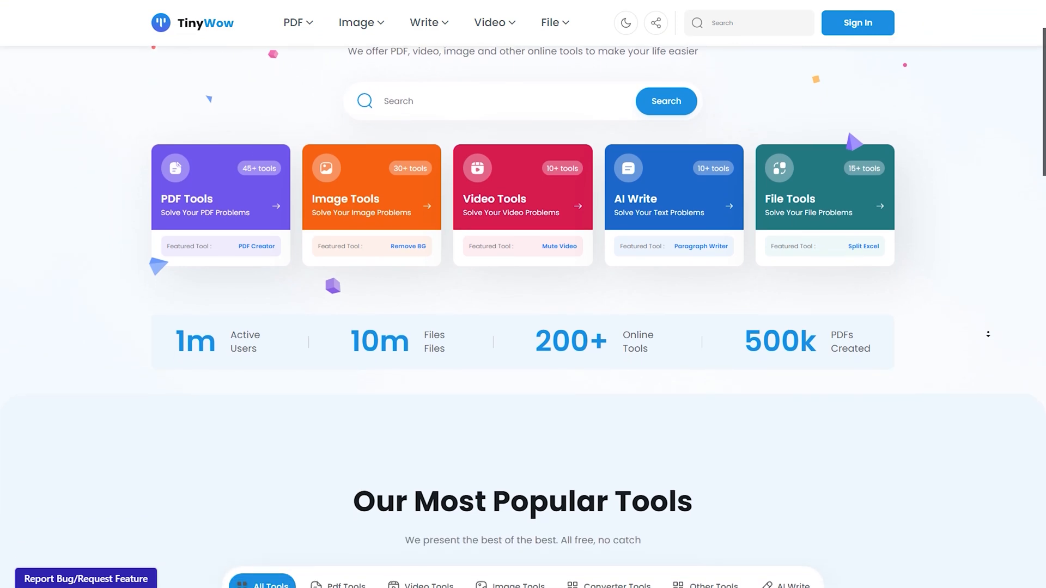
scroll(down, 3)
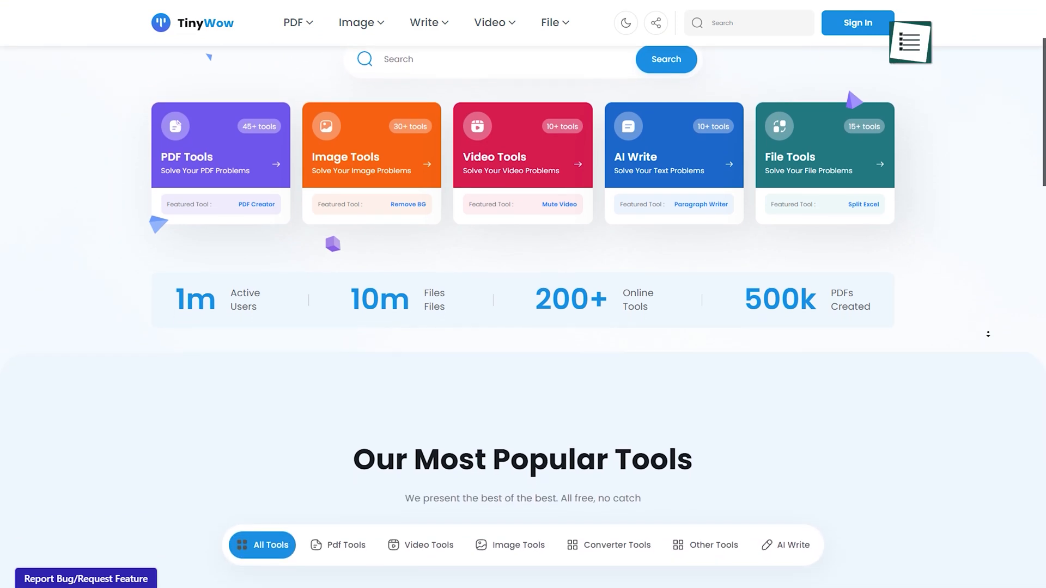
scroll(down, 3)
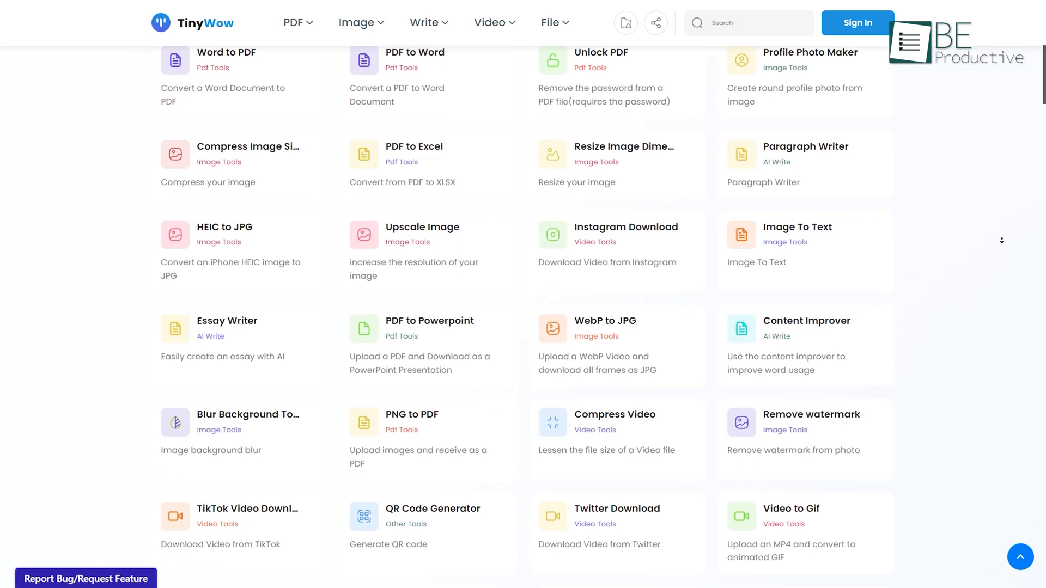
scroll(down, 3)
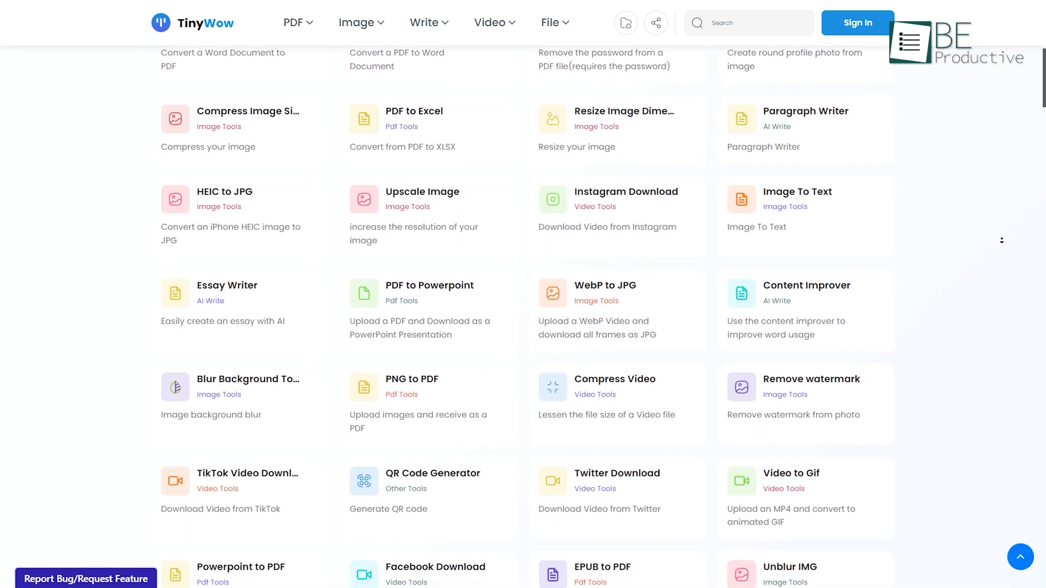
click(551, 22)
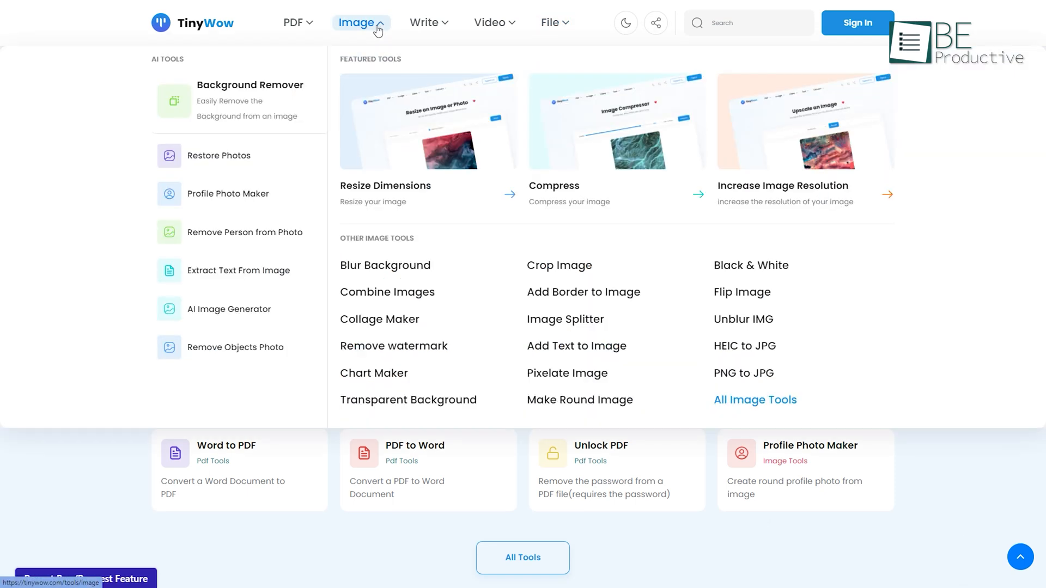
- View the Background Remover, then scroll to the popular tools filtered to Image Tools
click(490, 22)
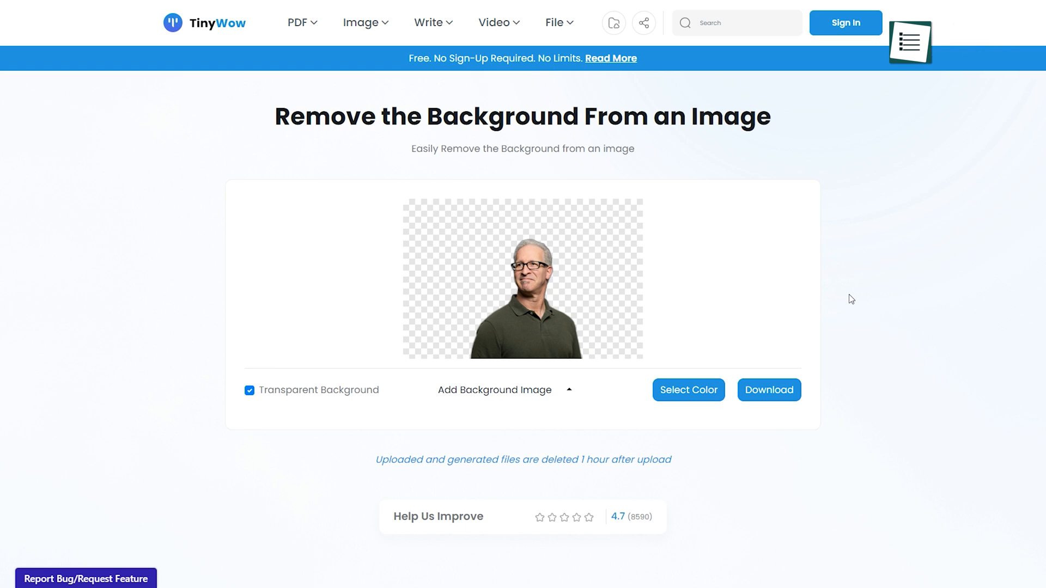
scroll(down, 3)
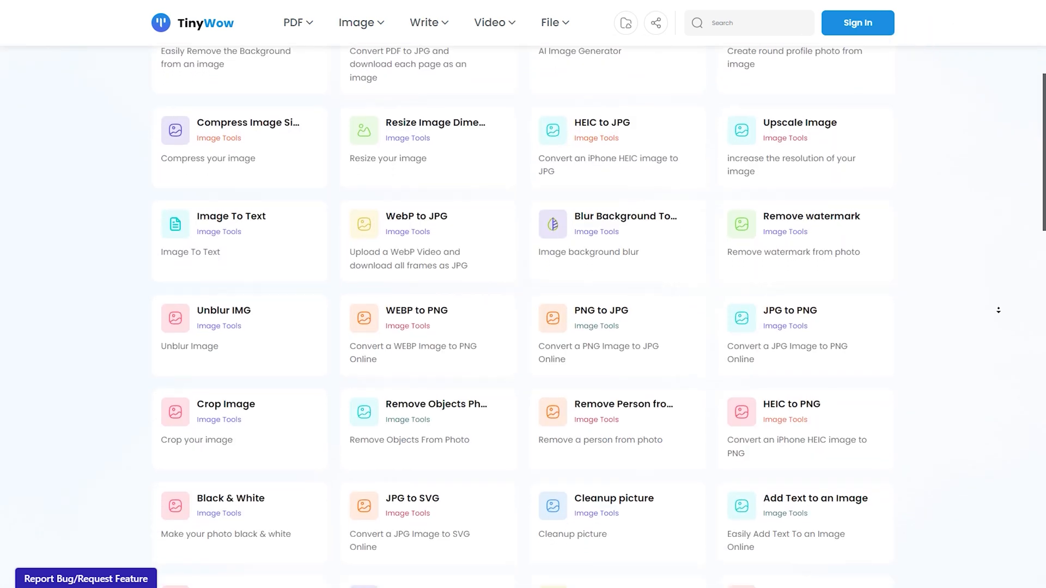
scroll(down, 3)
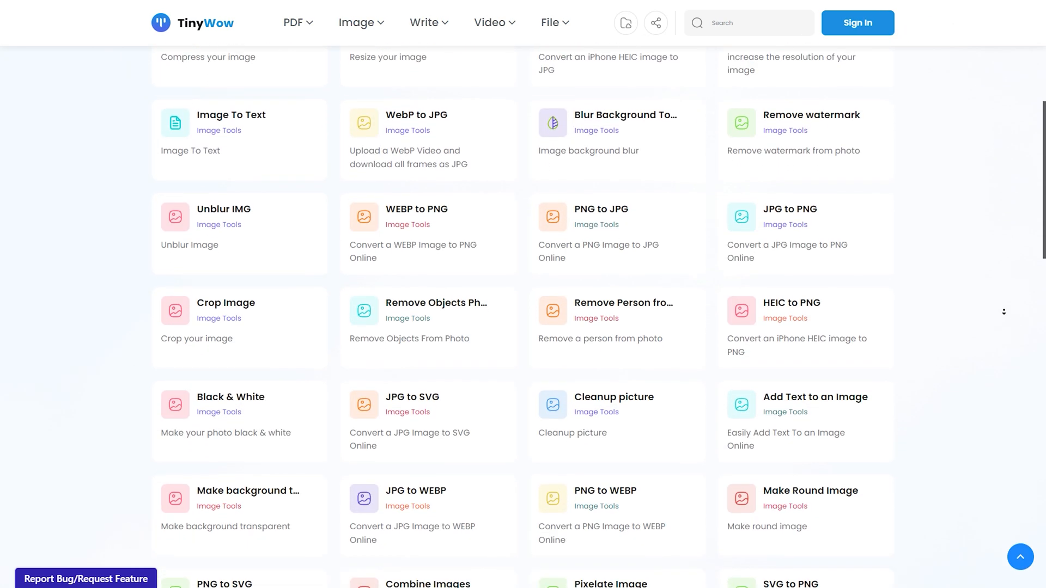
scroll(up, 3)
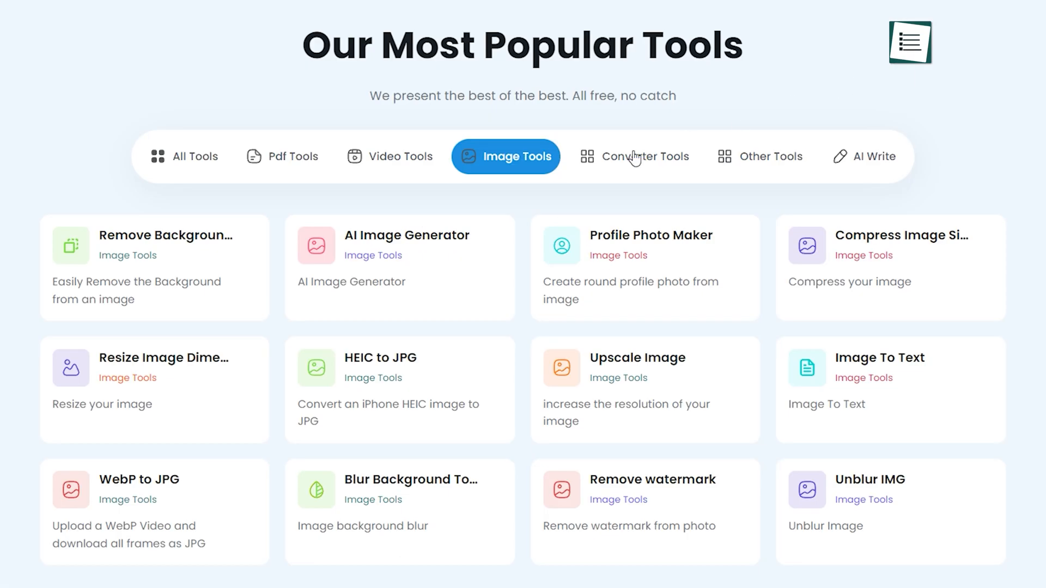
- Filter popular tools to Converter Tools, then AI Write, and scroll the all-tools catalogue
click(633, 157)
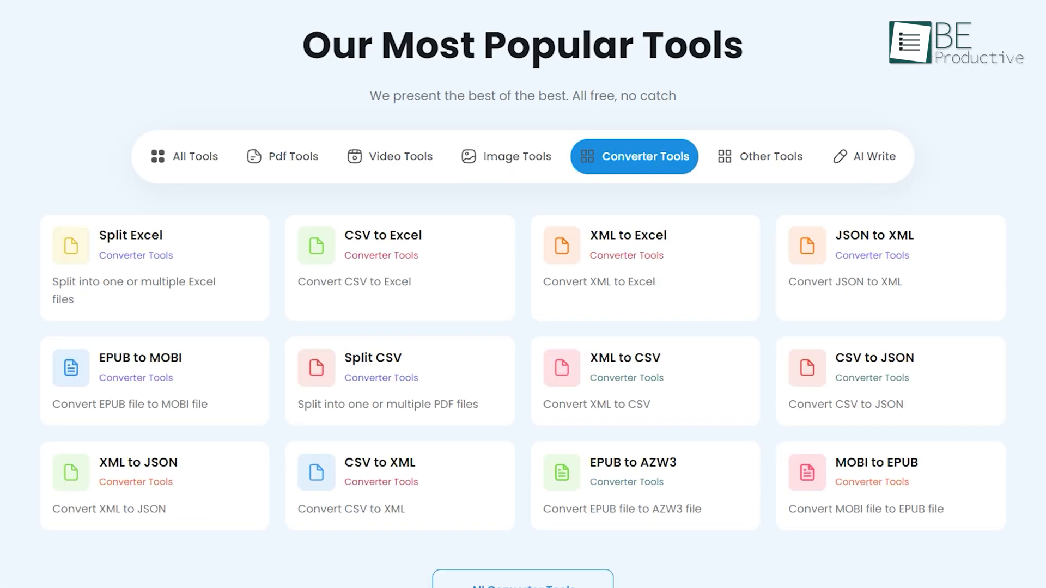
mouse_move(873, 162)
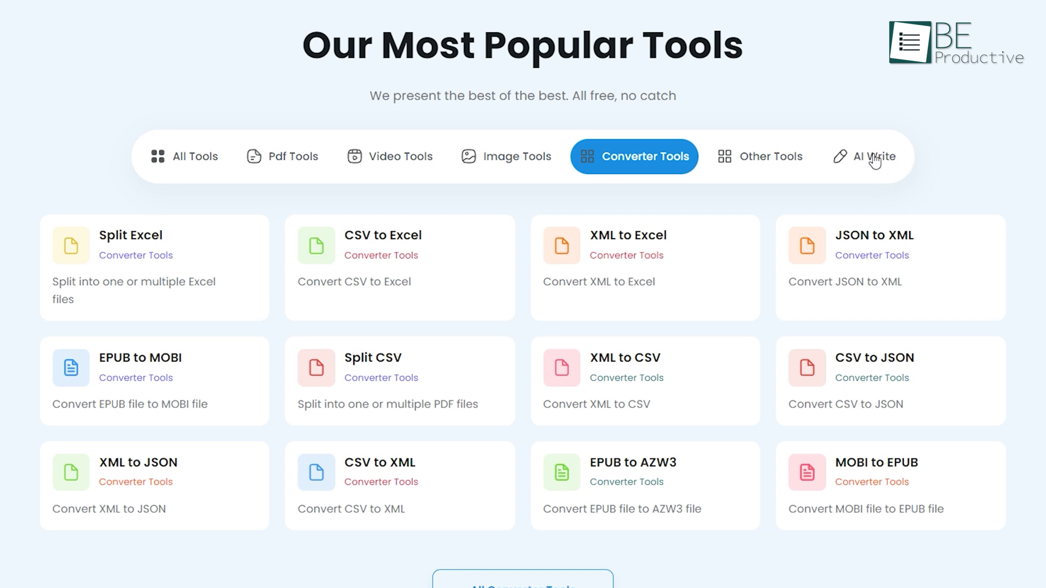
click(863, 157)
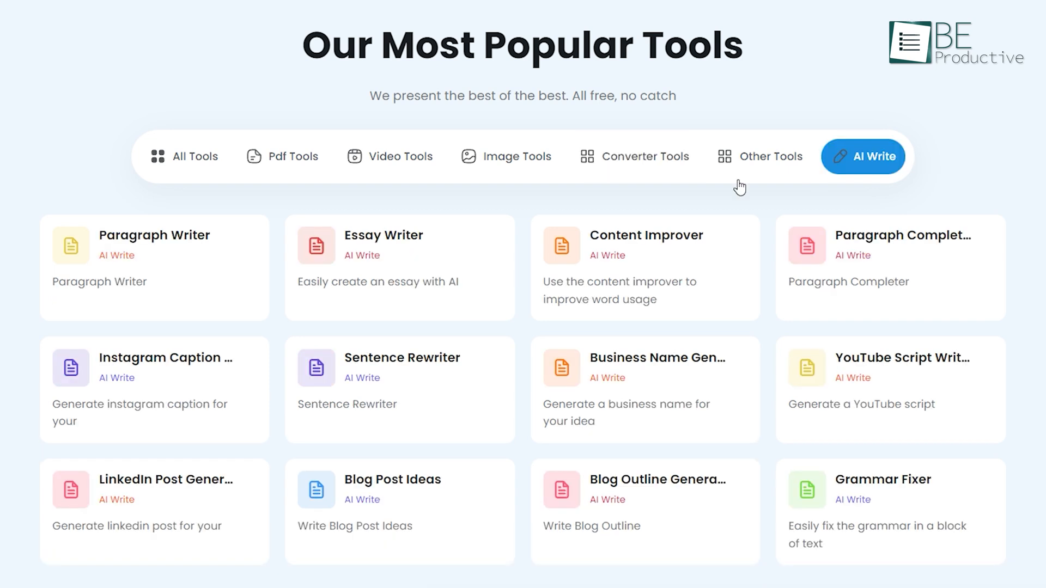
mouse_move(671, 310)
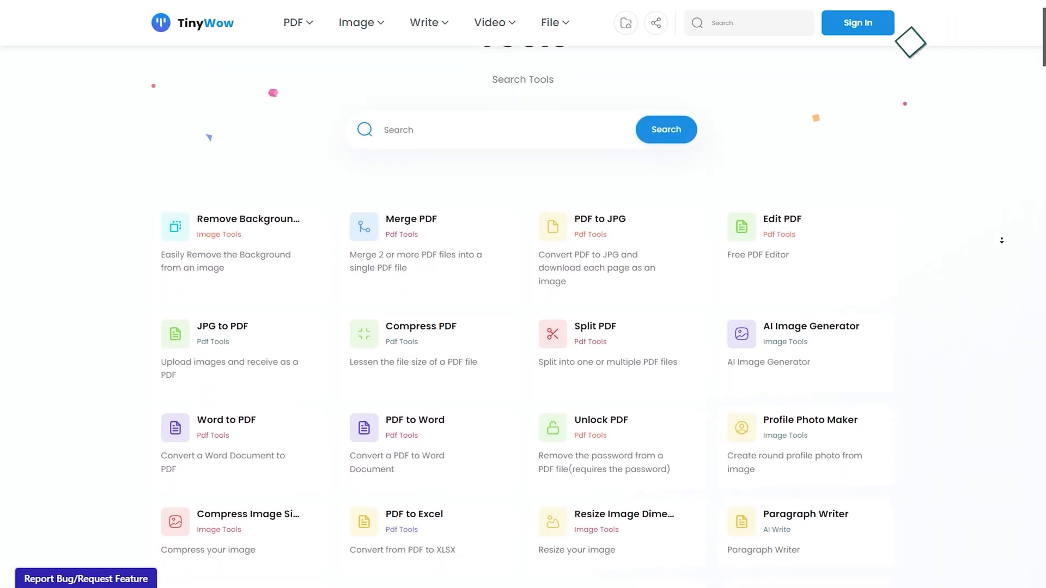
scroll(down, 3)
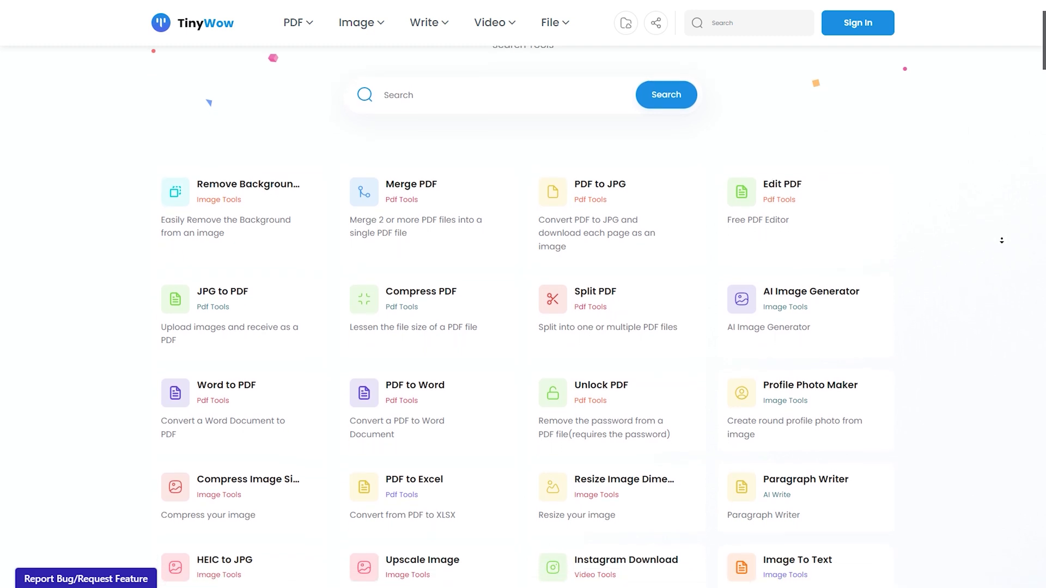